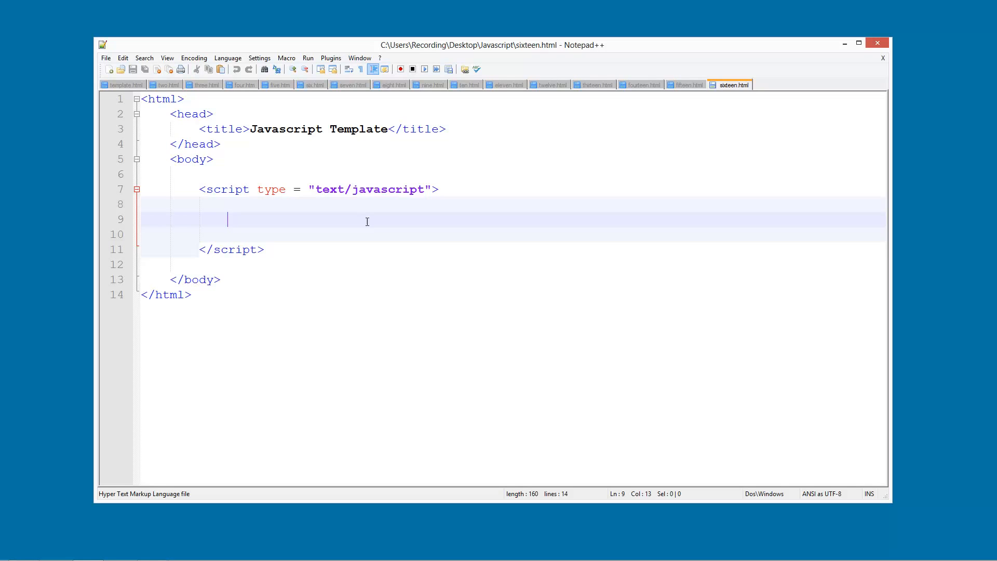
pyautogui.moveTo(372, 219)
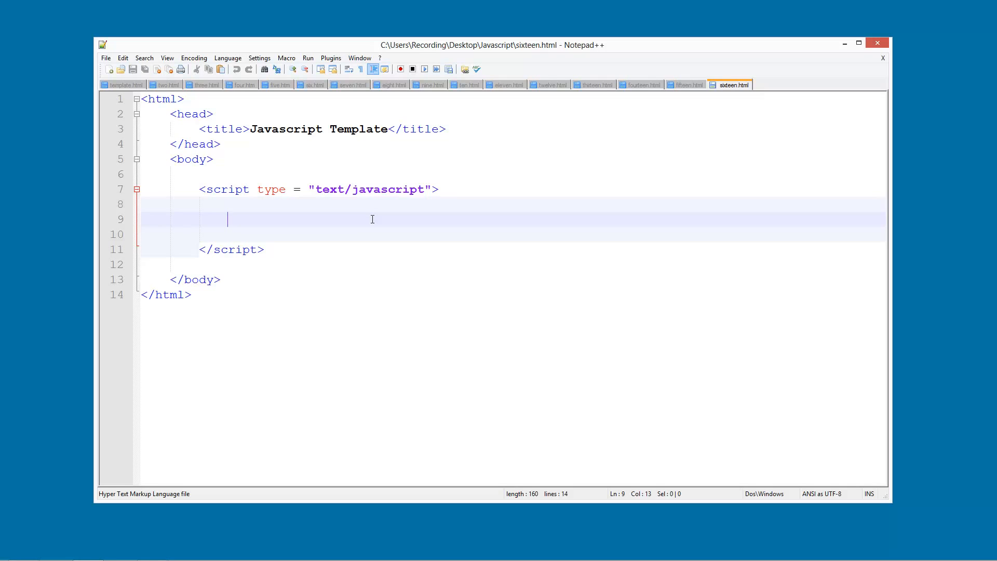
# - Declare var name = "Neil" and var color = "Red" in the script block
pyautogui.write('var =')
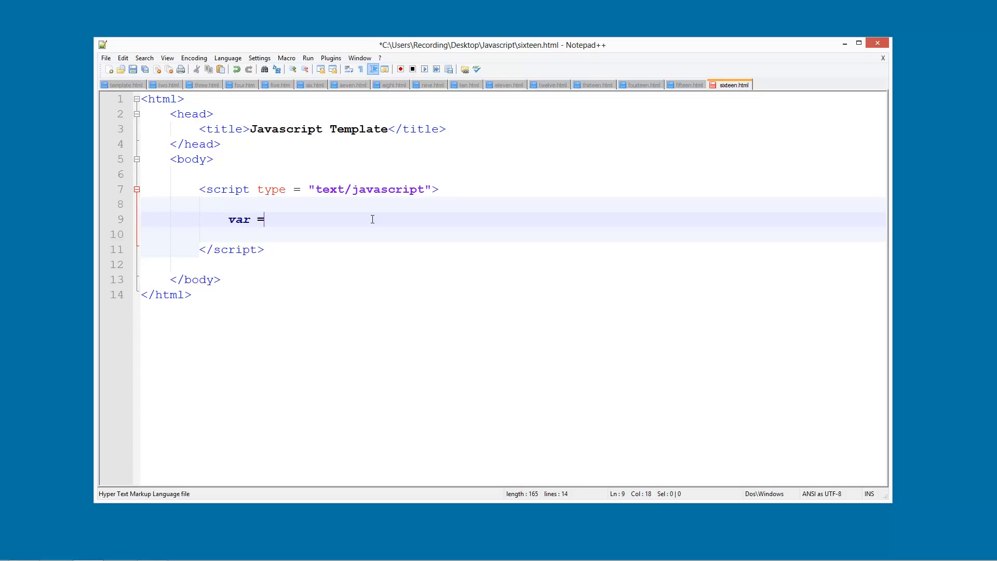
pyautogui.write('name')
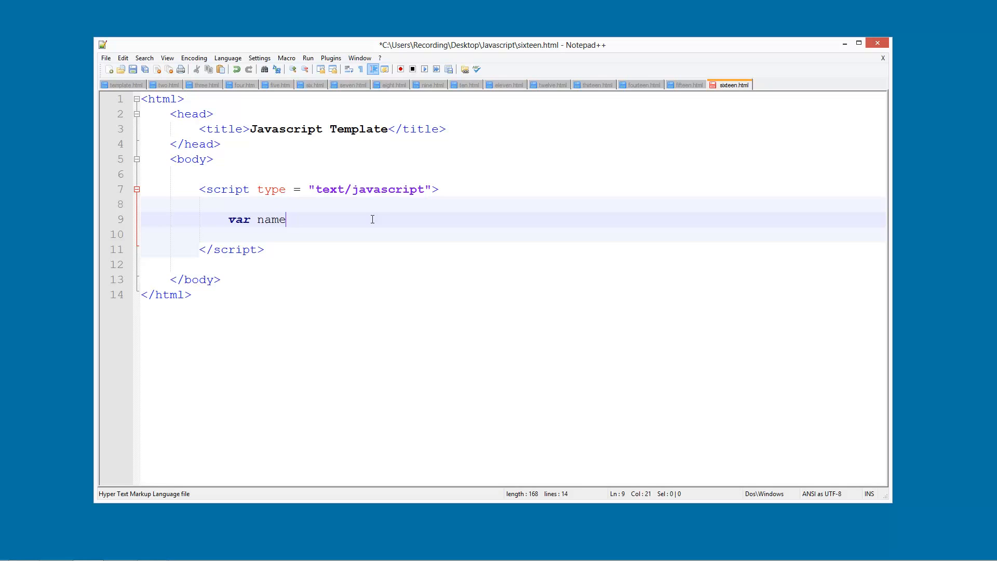
pyautogui.write('= ""')
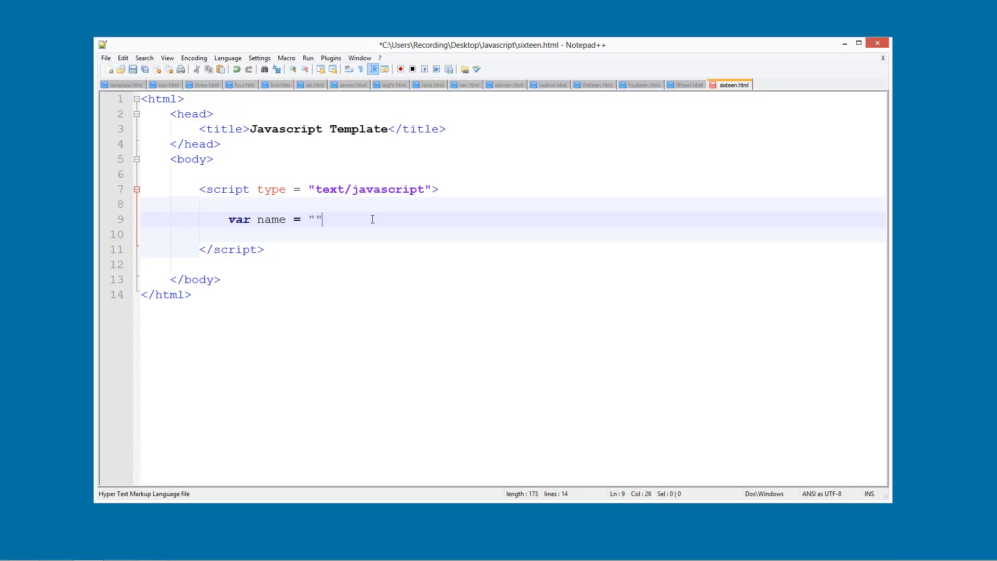
pyautogui.write('Neil')
pyautogui.click(514, 234)
pyautogui.write('var')
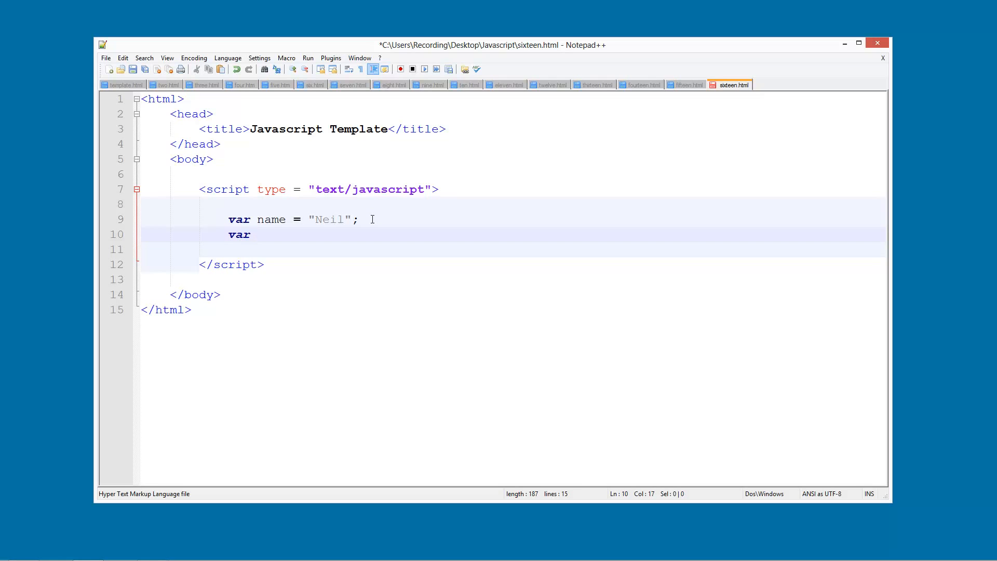
pyautogui.write('color =')
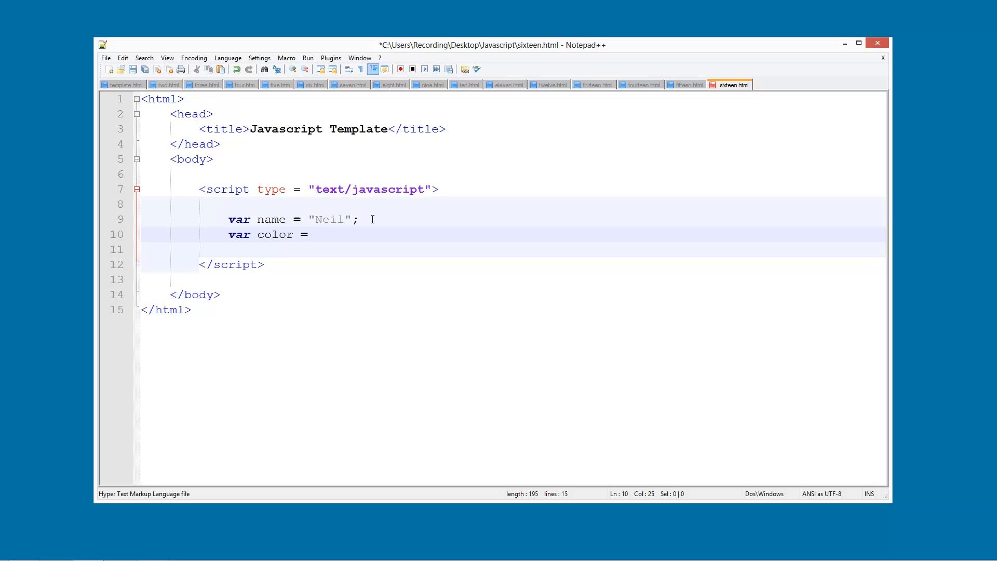
pyautogui.write('""')
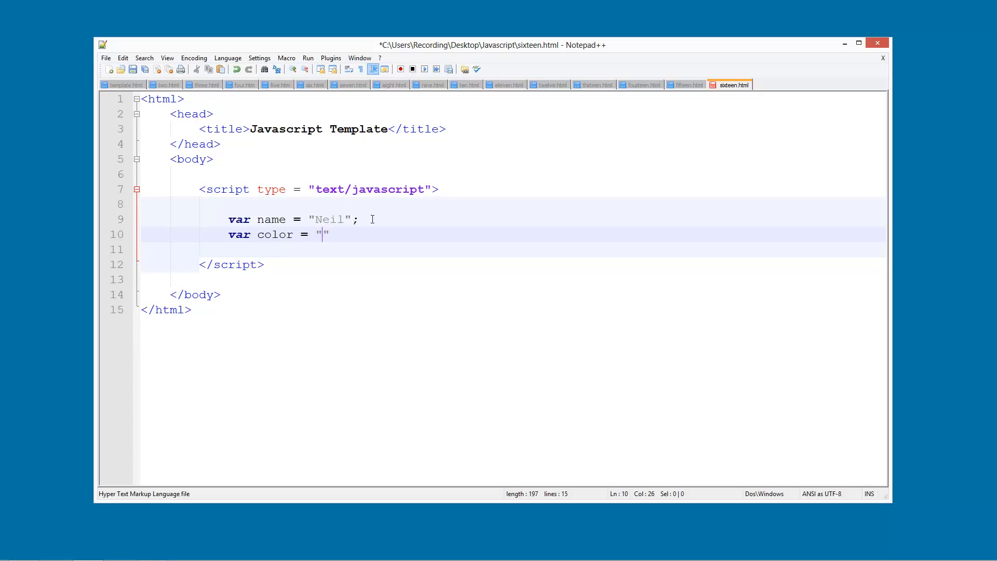
pyautogui.write('Red')
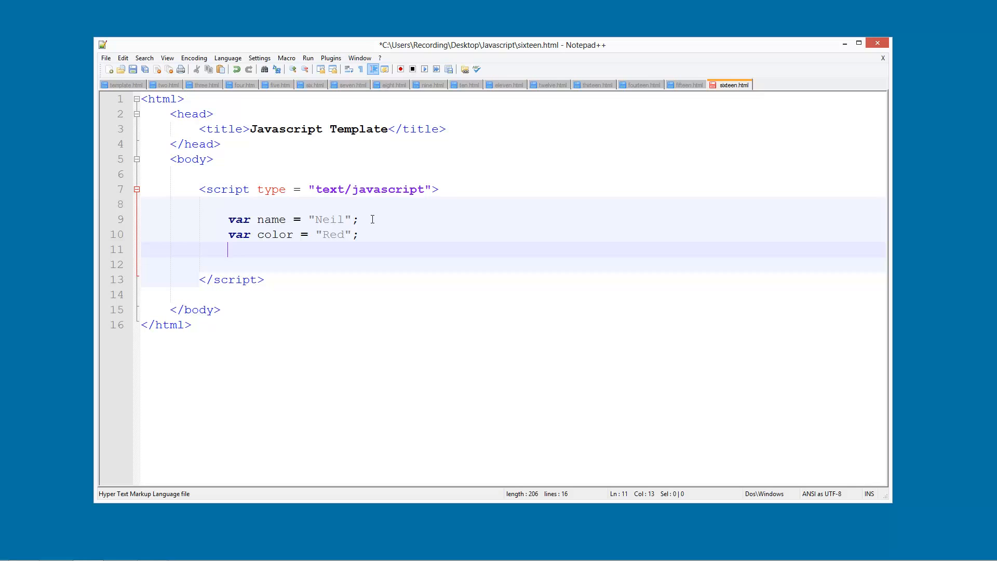
# - Declare var language = "English"; on the next line
pyautogui.write('var l')
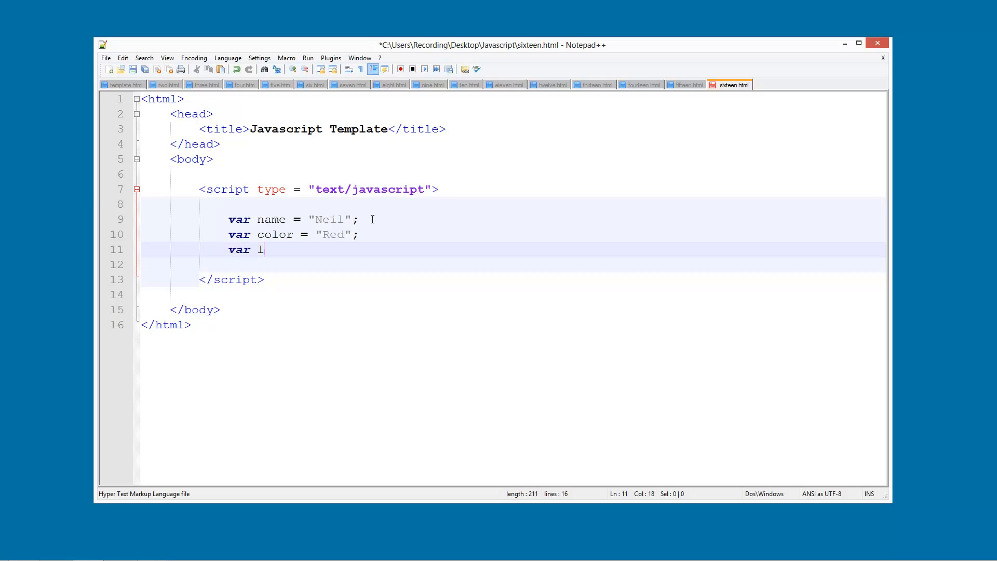
pyautogui.write('an')
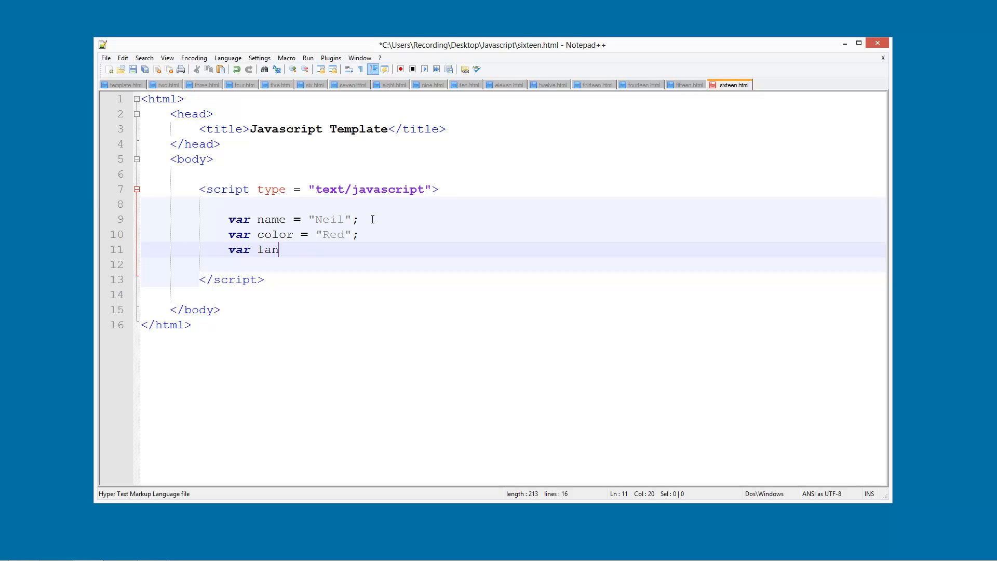
pyautogui.write('guage = ""')
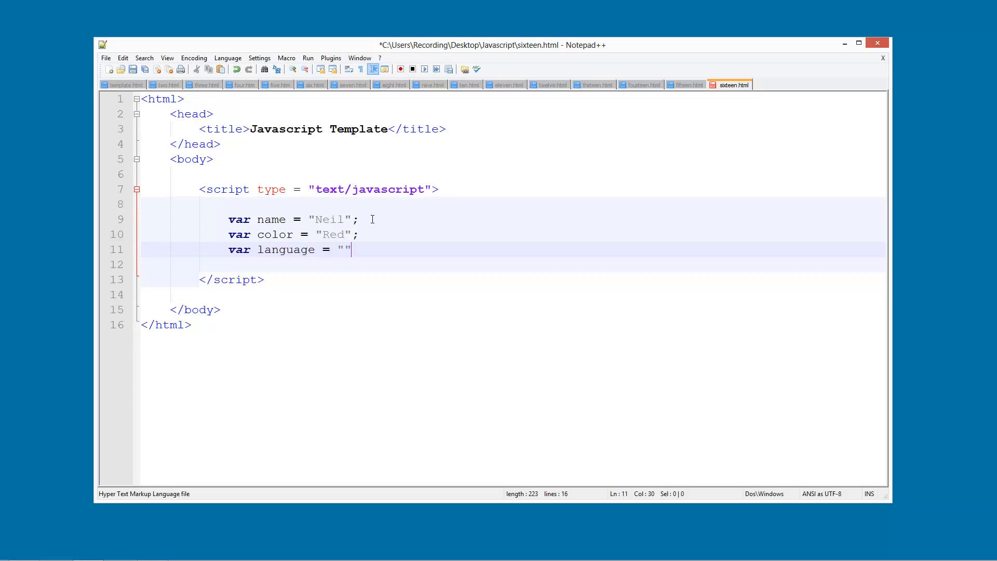
pyautogui.write('English')
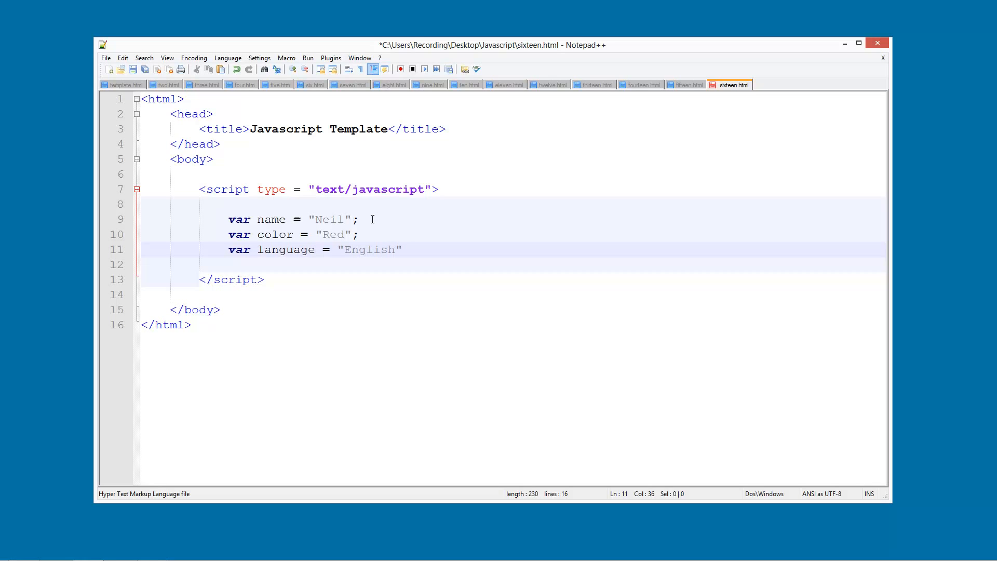
pyautogui.write(';')
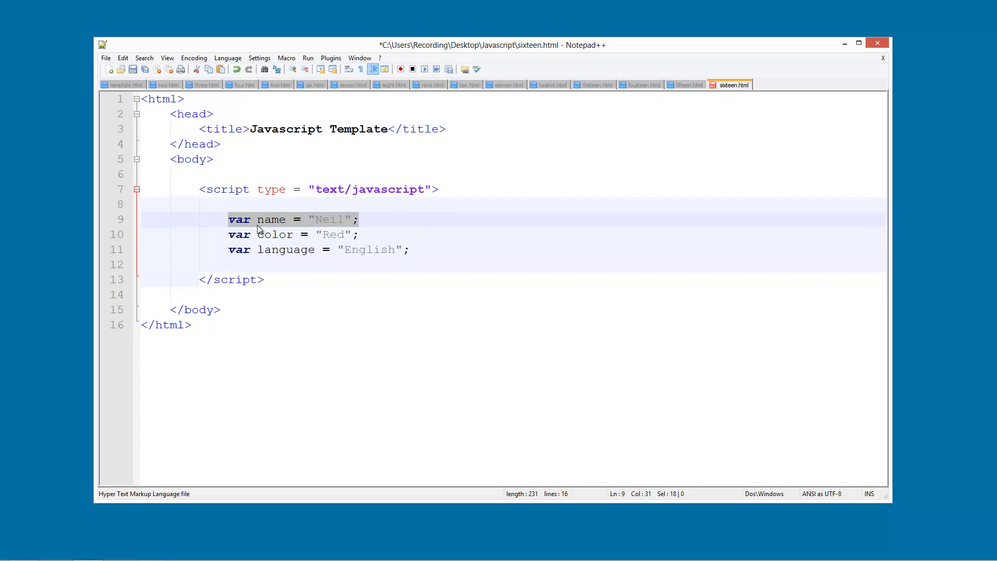
# - Point out the name and color declarations, then add blank lines below them
pyautogui.click(287, 234)
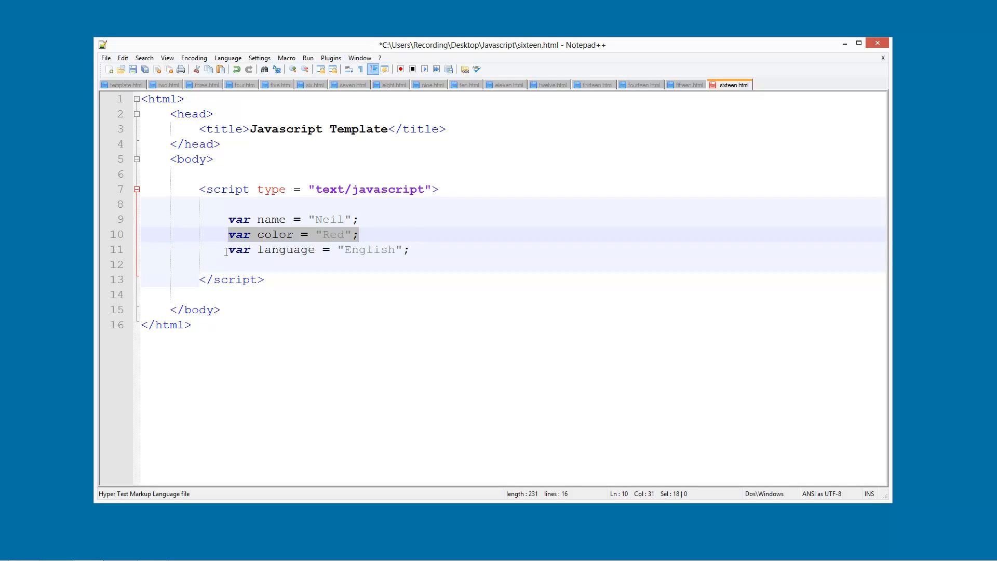
pyautogui.click(410, 249)
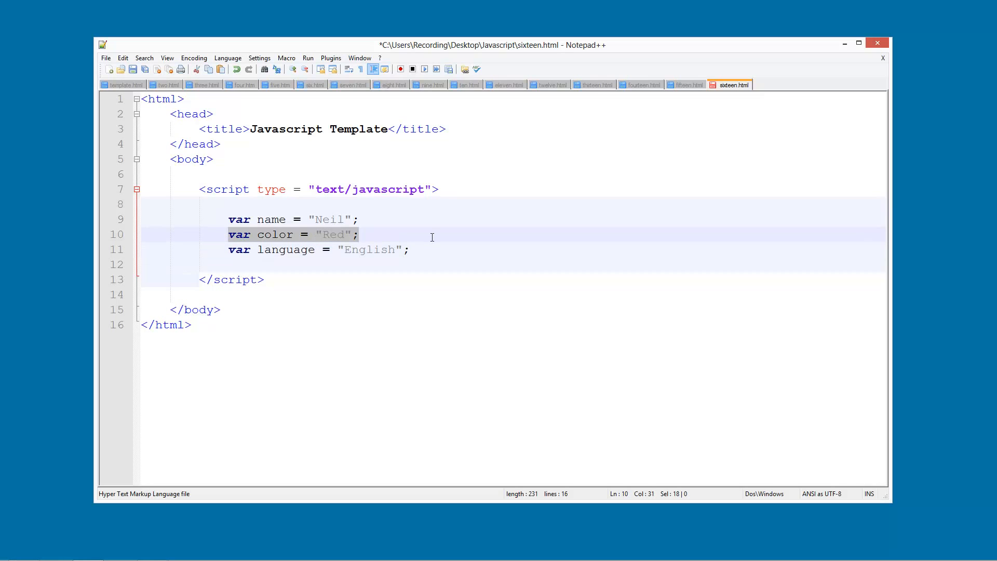
pyautogui.click(470, 249)
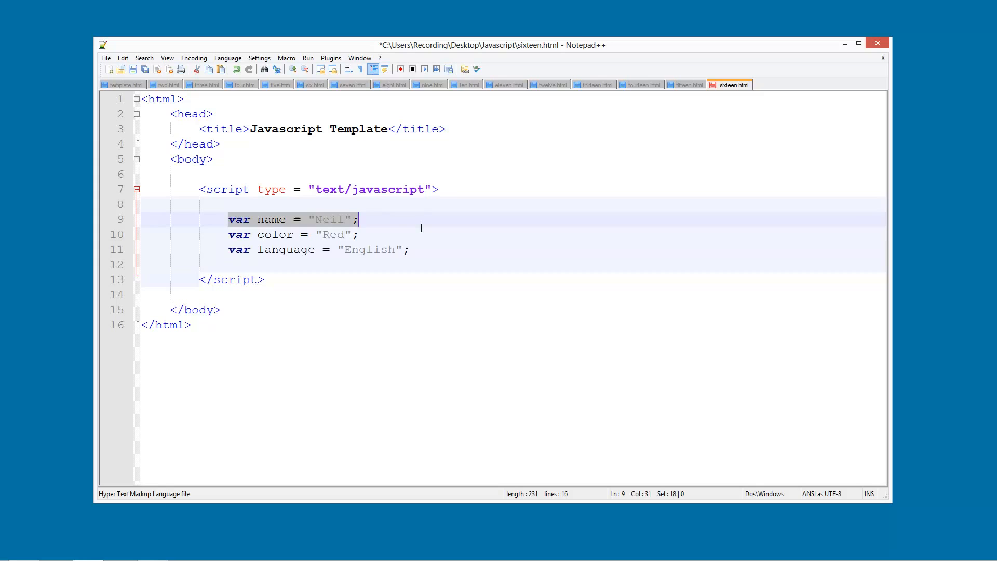
pyautogui.press('Enter')
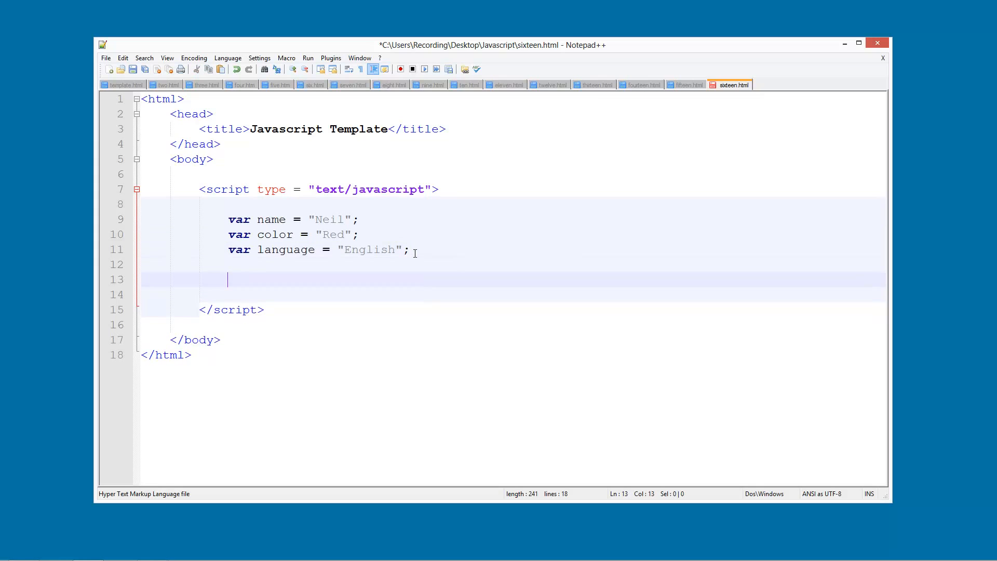
# - Write an if block with the condition name == "Neil", removing stray comment slashes
pyautogui.write('if')
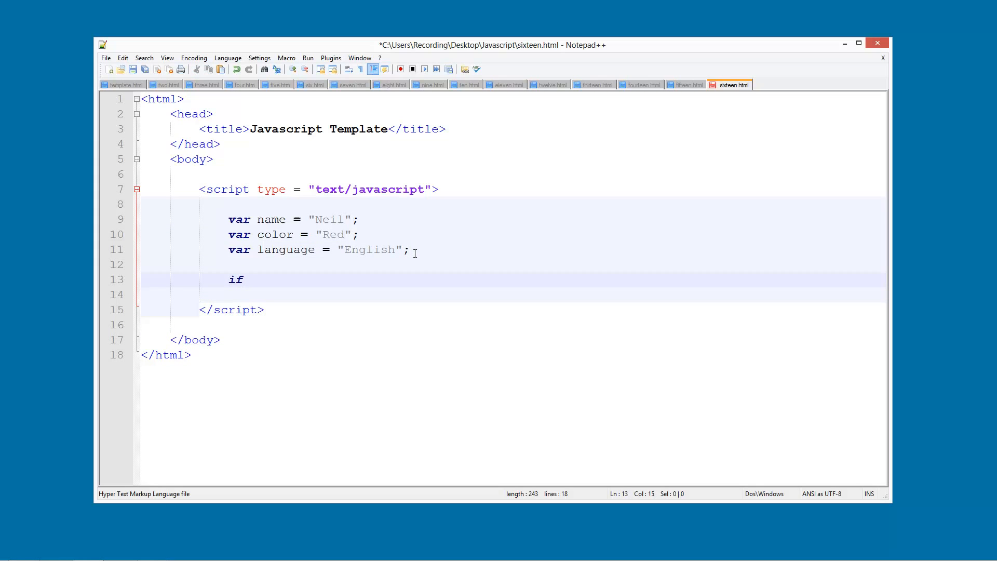
pyautogui.write('() [')
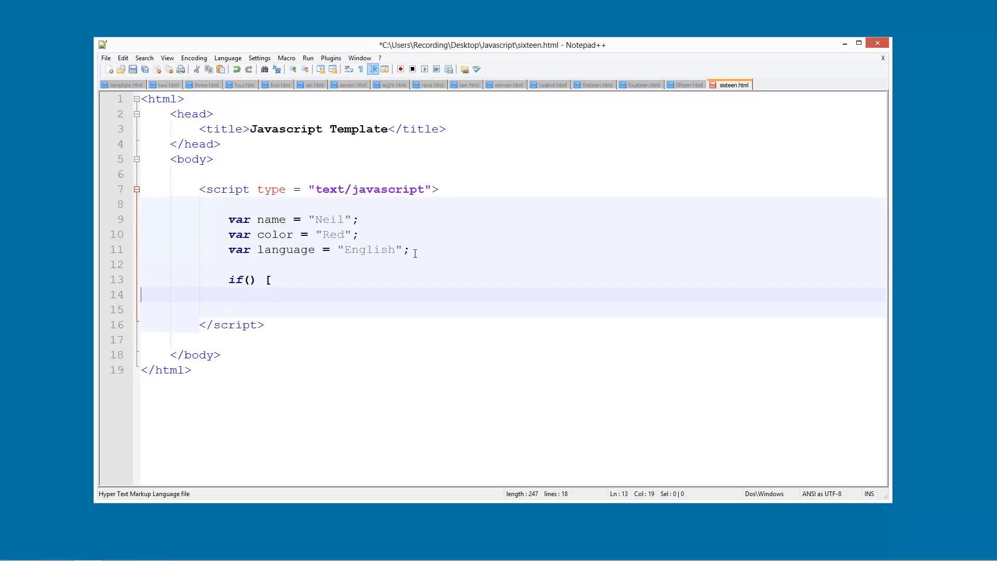
pyautogui.write('{')
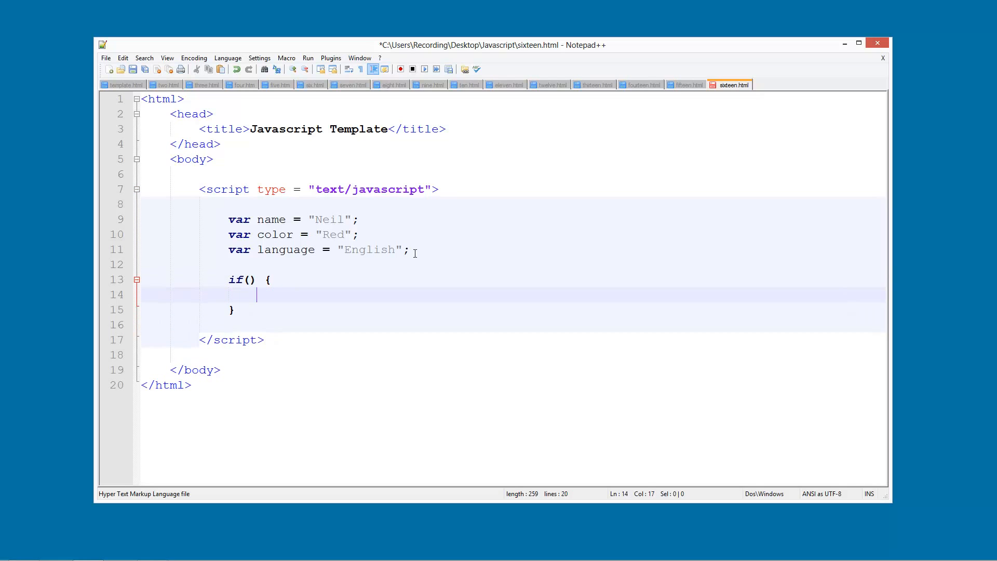
pyautogui.click(251, 279)
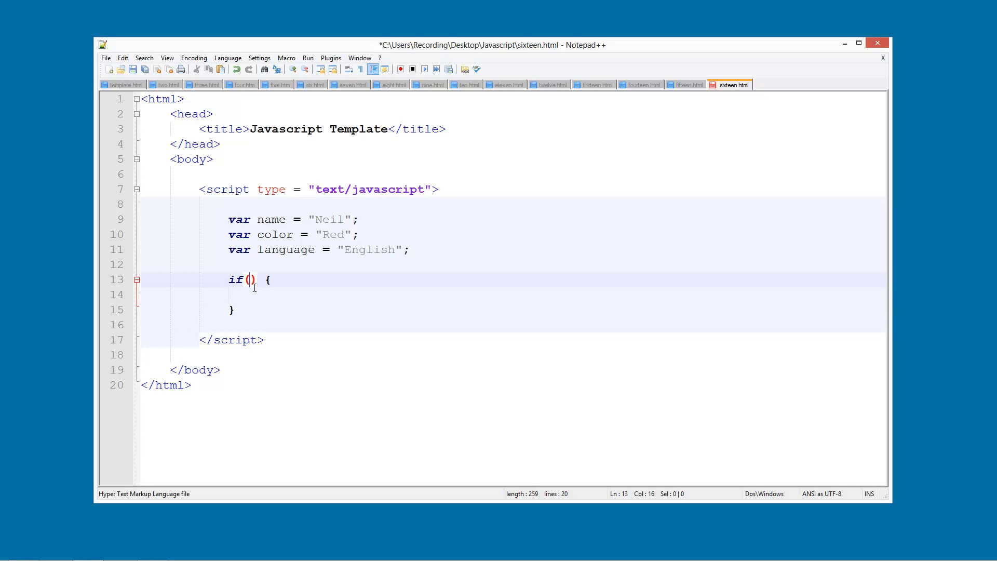
pyautogui.write('name')
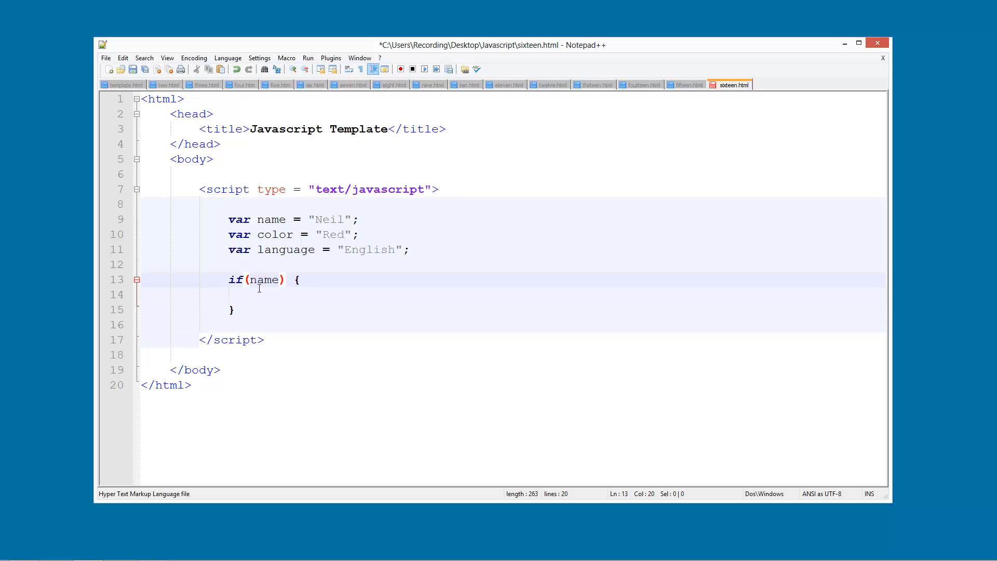
pyautogui.write('== ""')
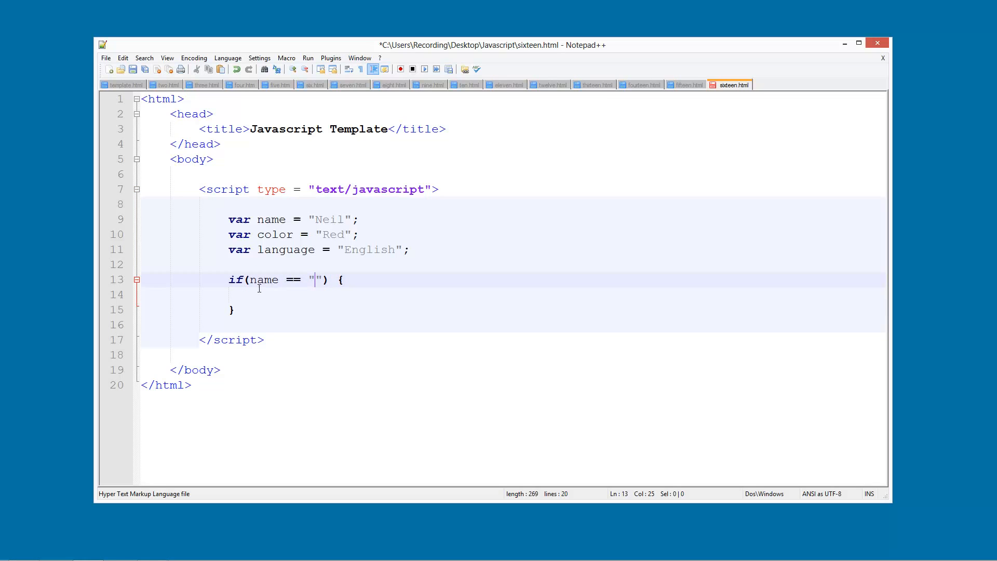
pyautogui.write('Neil')
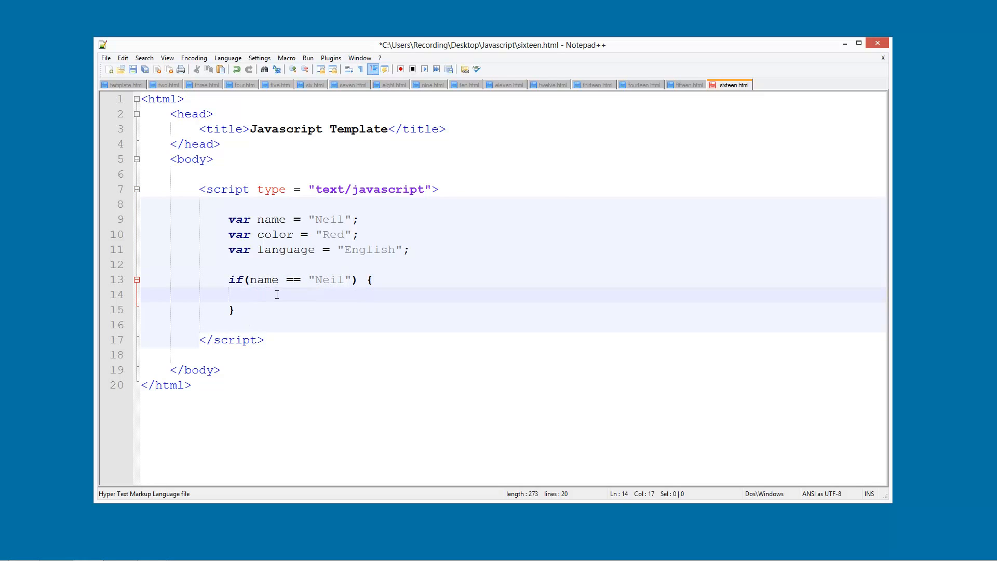
pyautogui.write('//')
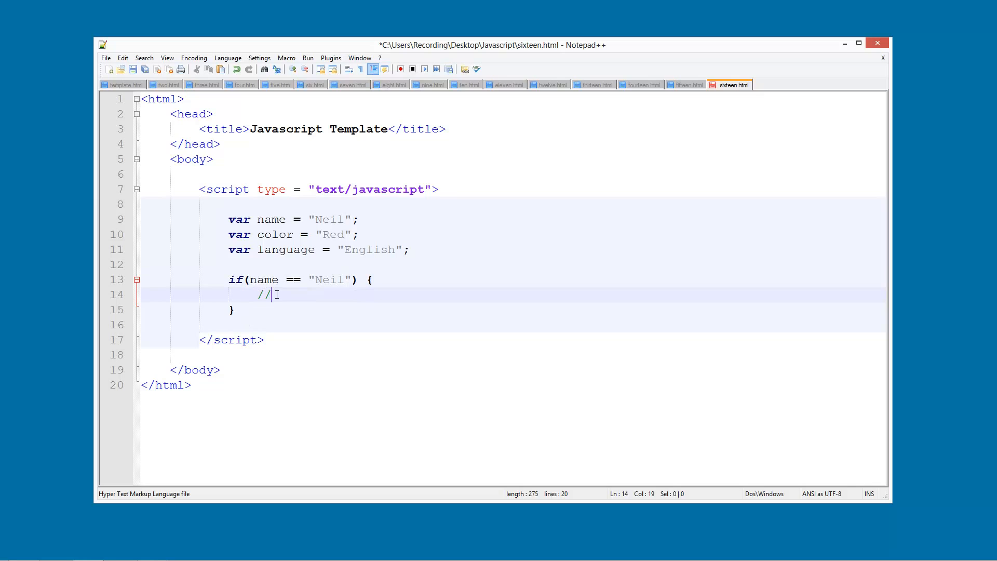
pyautogui.press('Backspace')
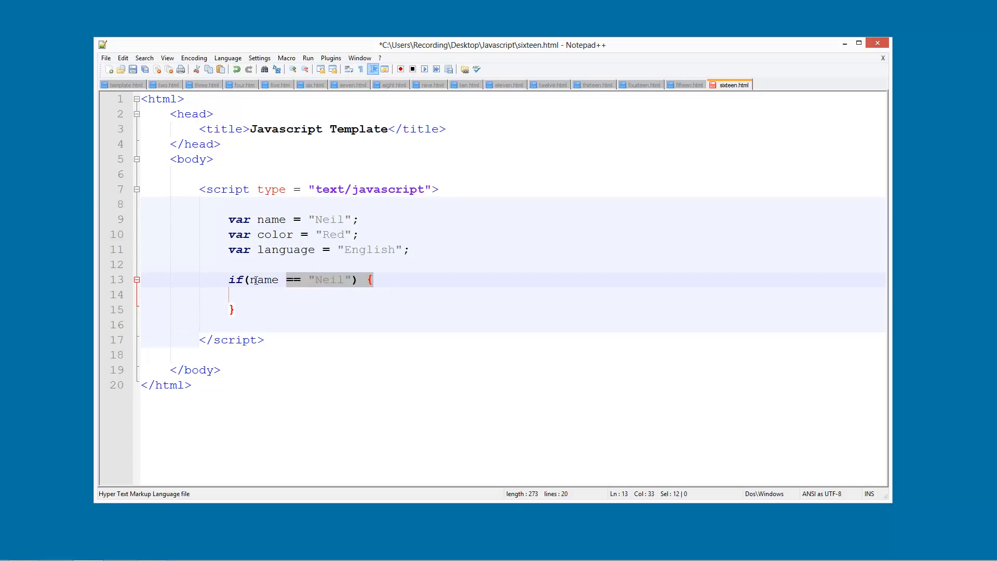
# - Add an empty alert() call inside the Neil block and select it for replacement
pyautogui.click(258, 294)
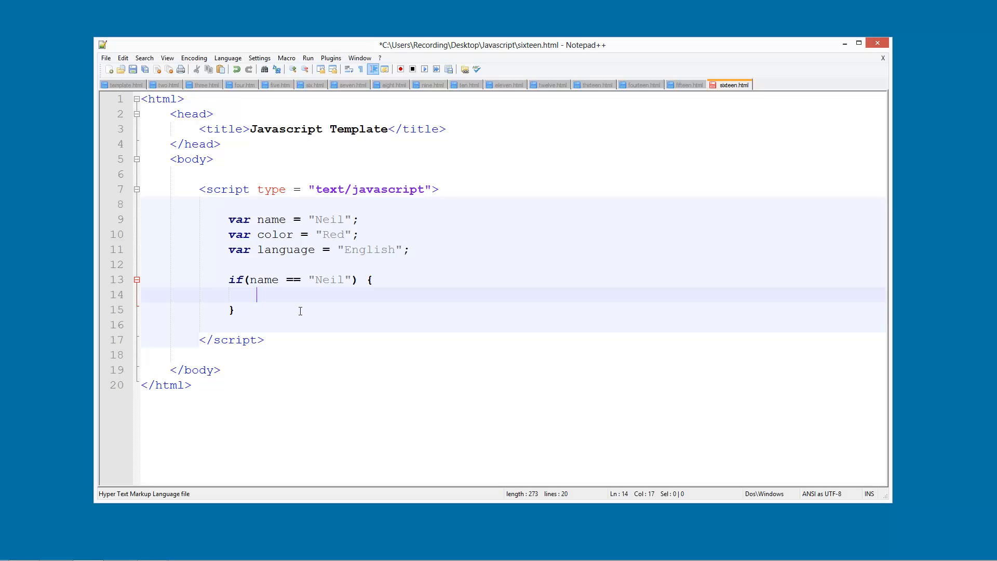
pyautogui.write('ale')
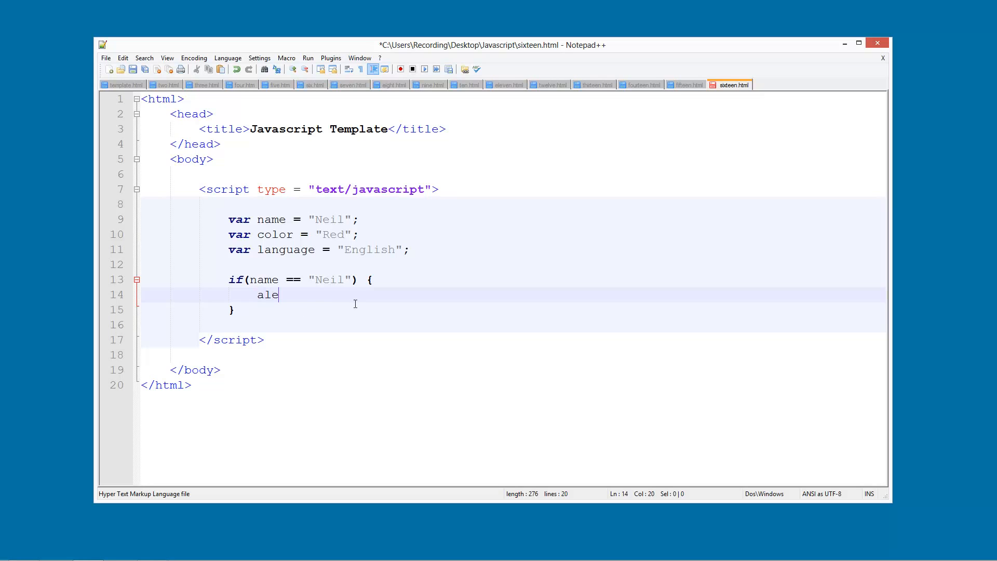
pyautogui.write('rt()')
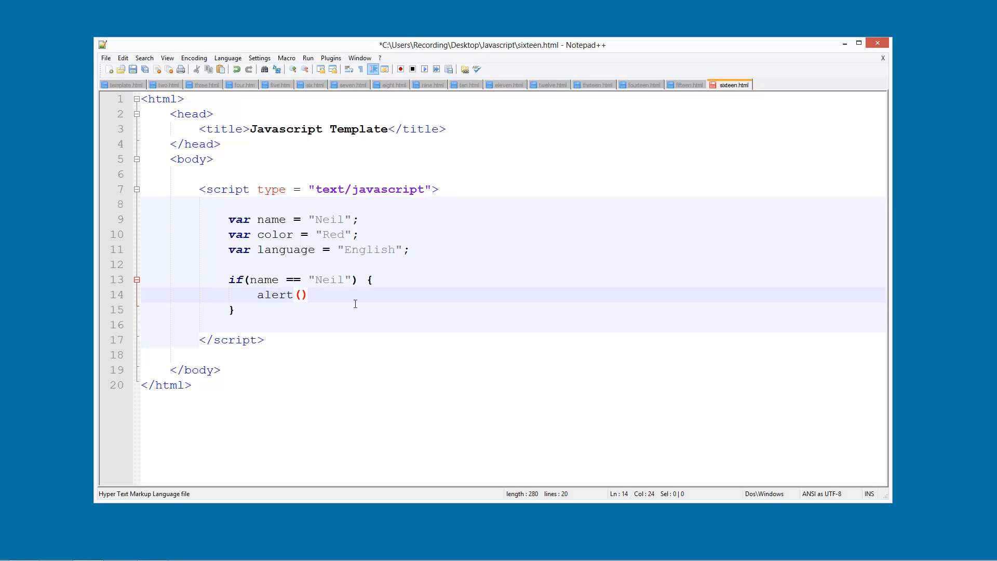
pyautogui.doubleClick(273, 294)
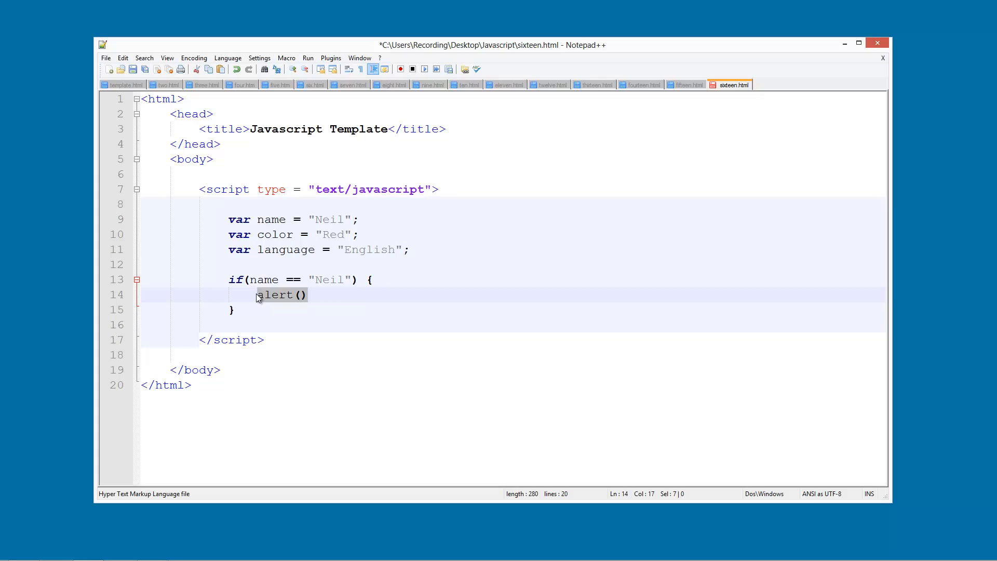
# - Replace the alert with a nested if checking language = "English"
pyautogui.write('if()')
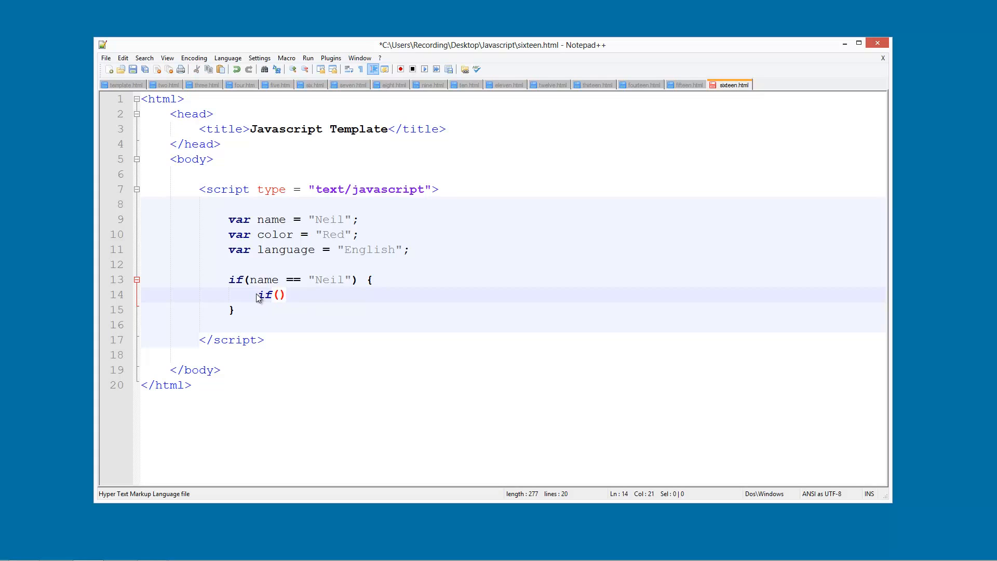
pyautogui.moveTo(246, 290)
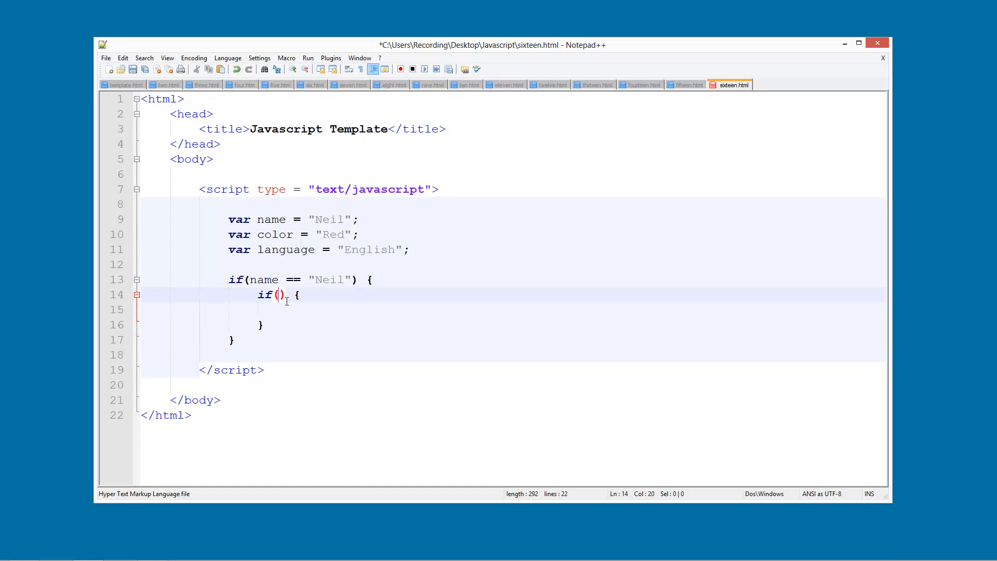
pyautogui.write('col')
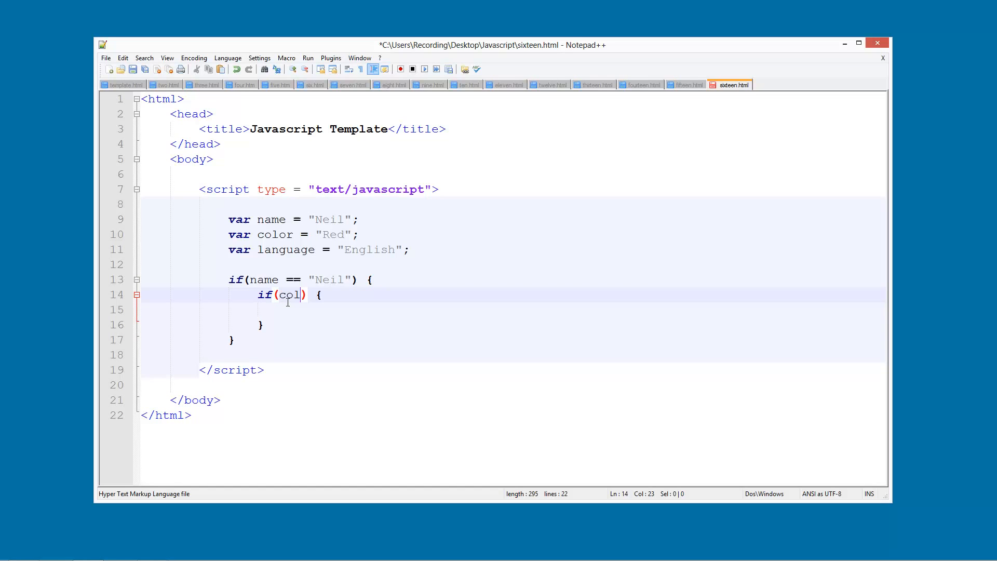
pyautogui.press('BackSpace')
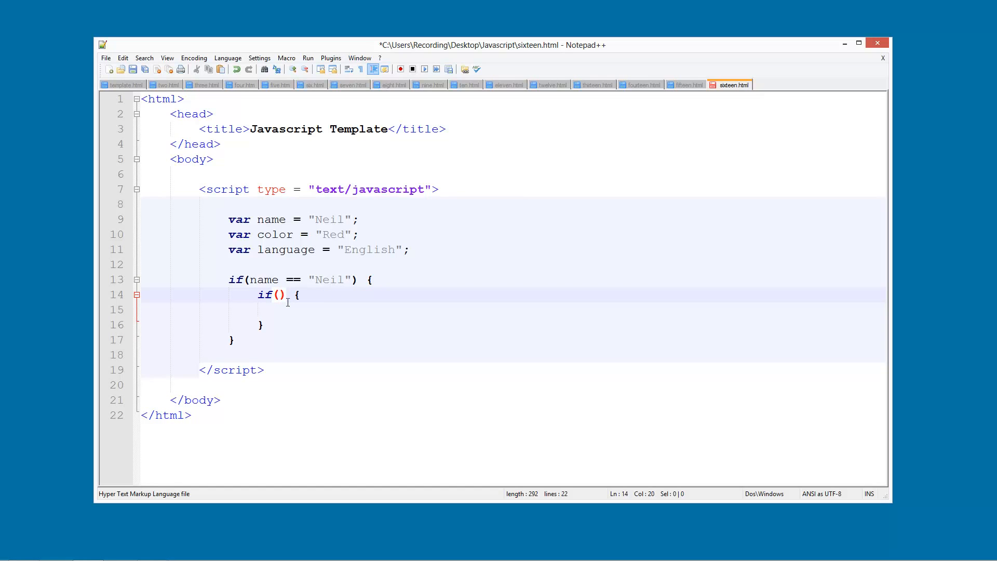
pyautogui.write('langu')
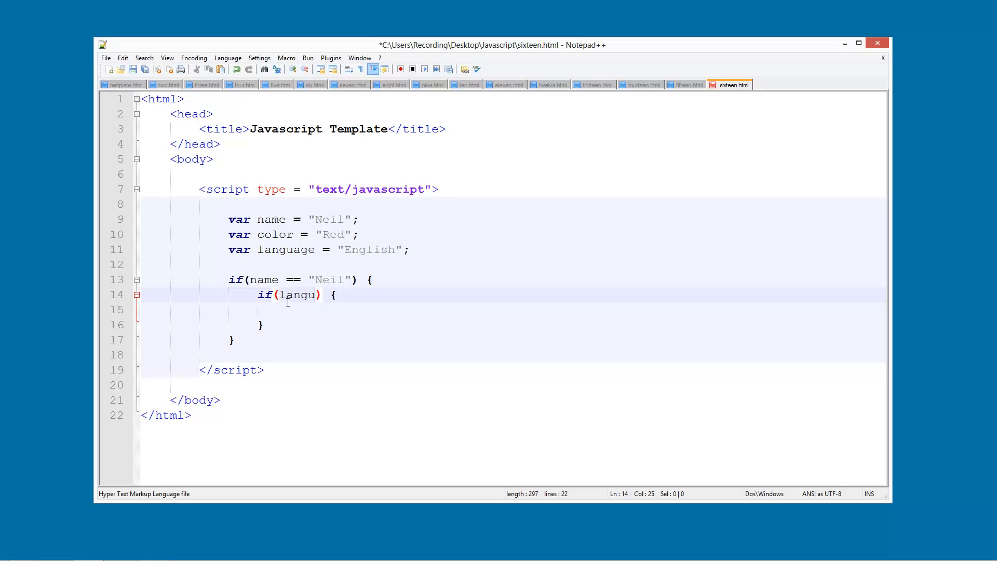
pyautogui.write('age = ""')
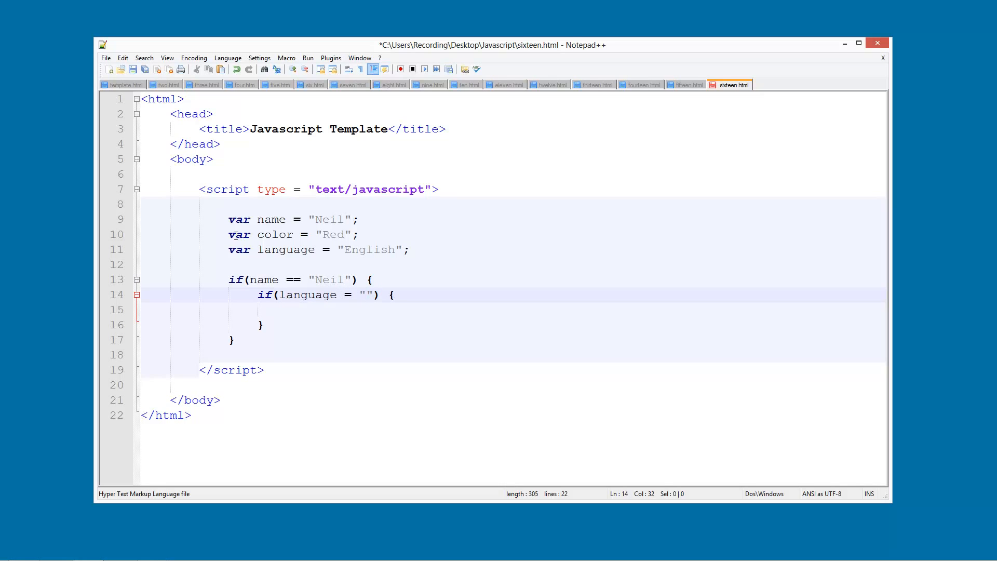
pyautogui.write('En')
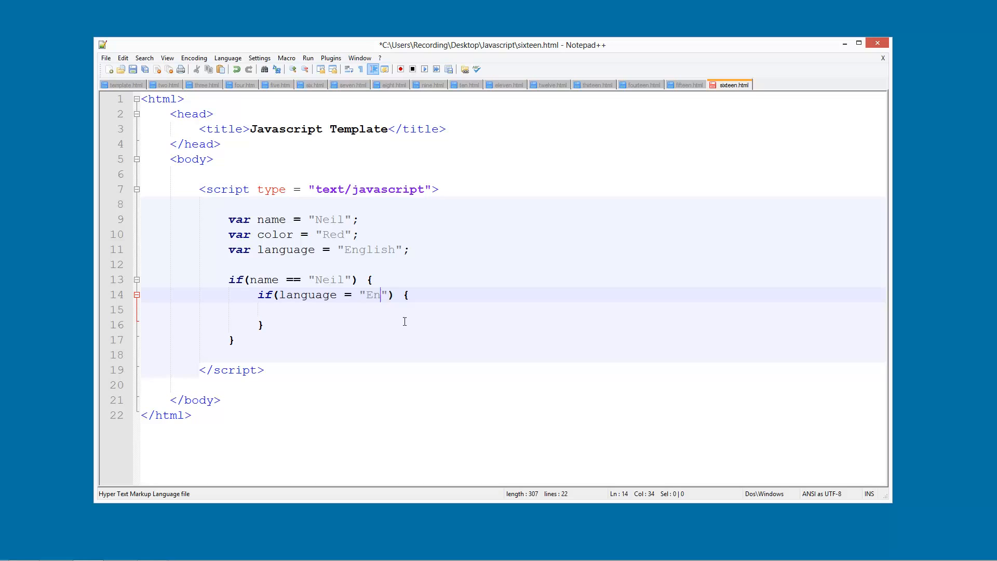
pyautogui.write('glish')
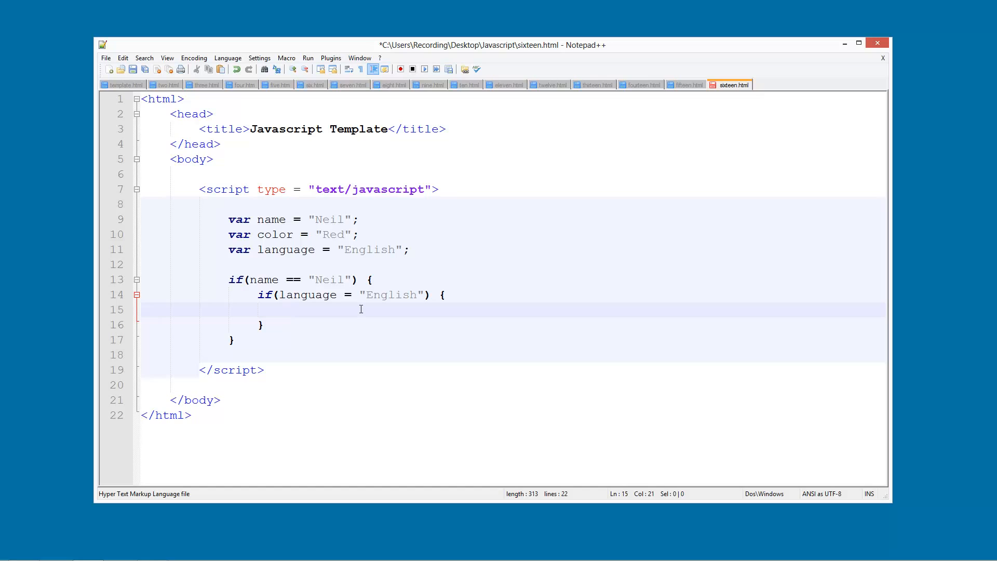
# - Nest a further if checking color == "Red" inside the language block
pyautogui.write('if()')
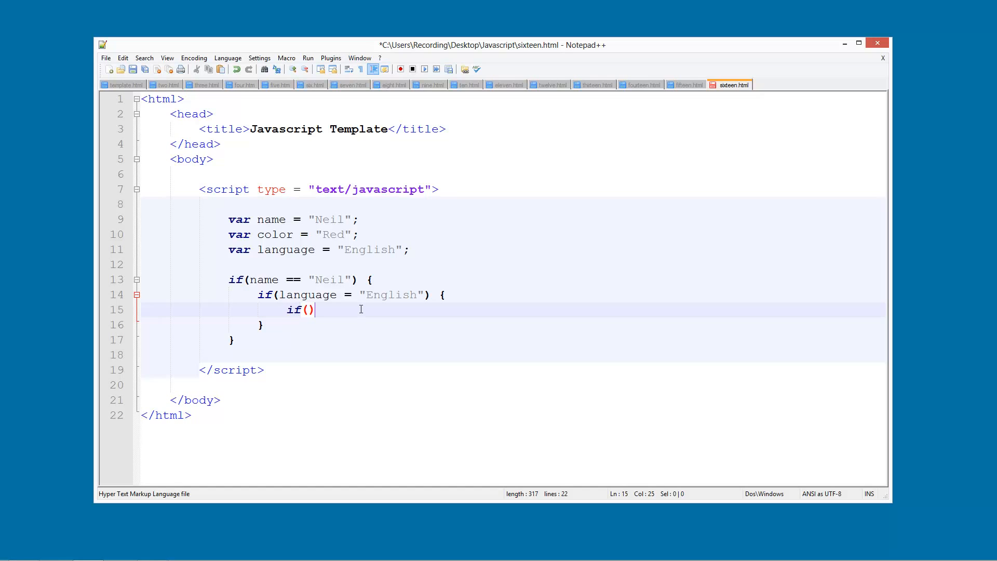
pyautogui.write('colo')
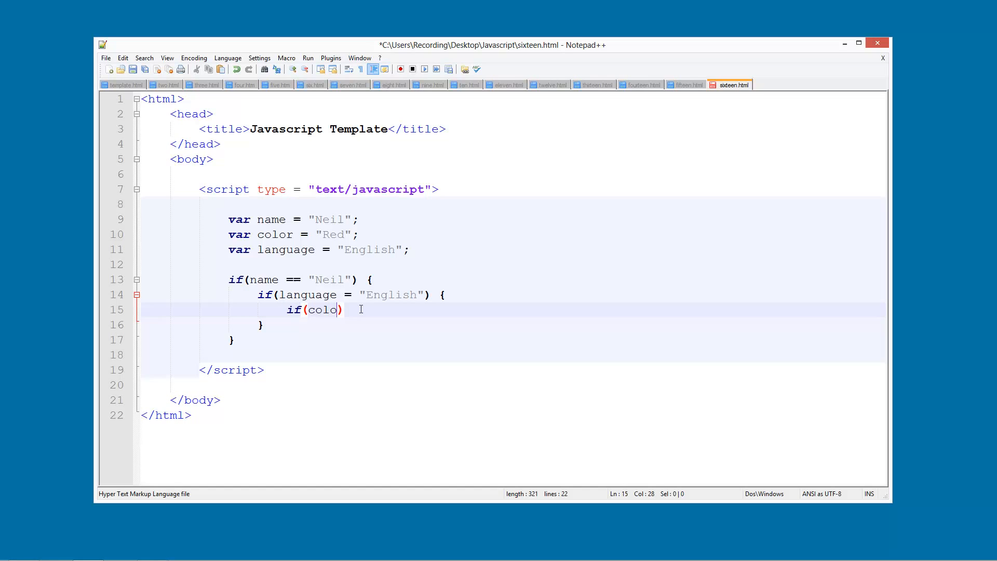
pyautogui.write('r =')
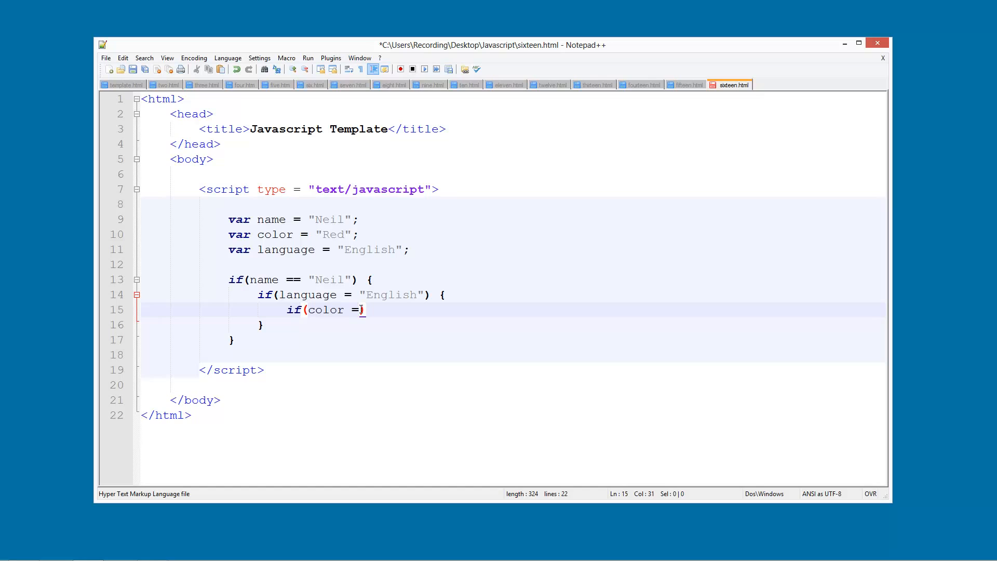
pyautogui.press('Insert')
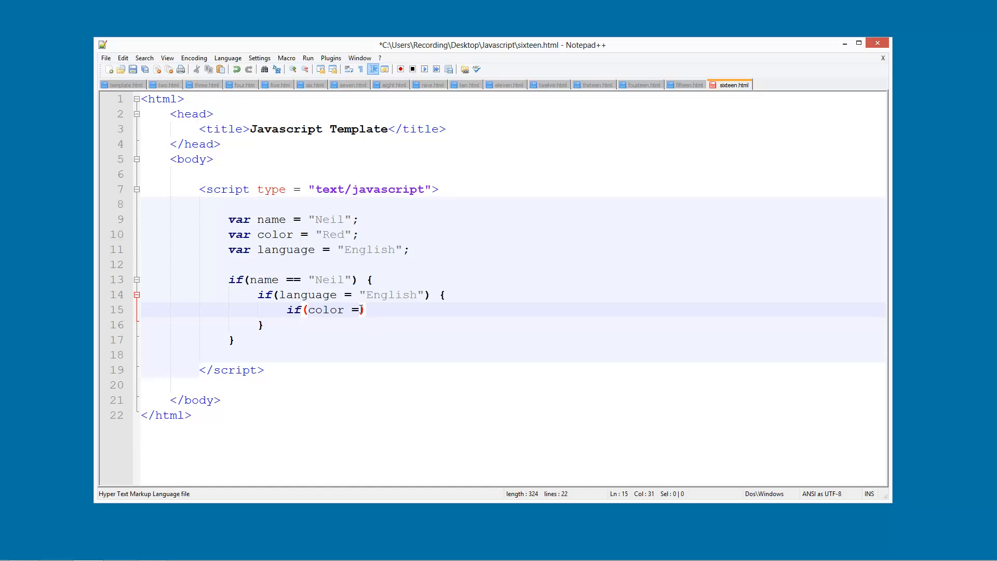
pyautogui.write('= "")')
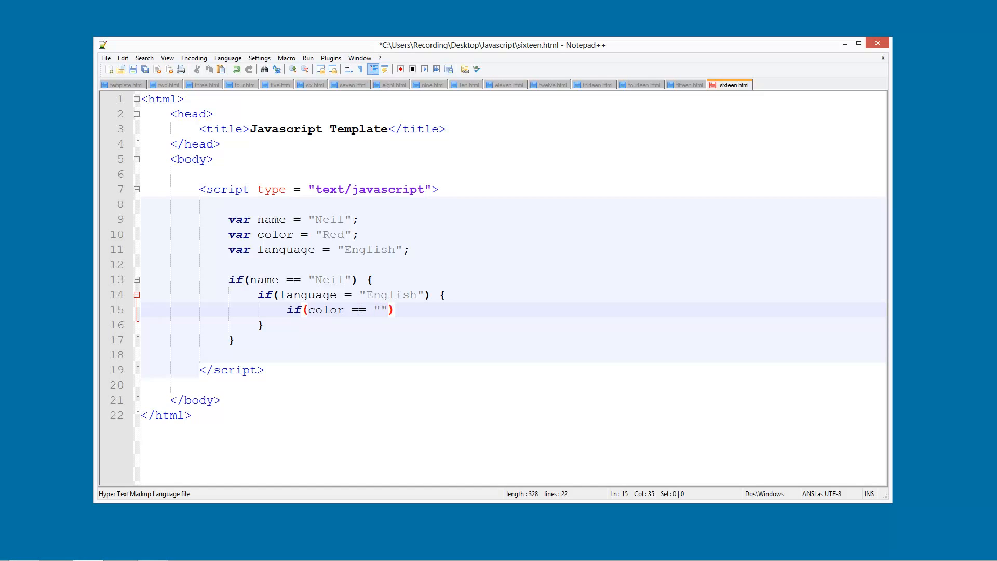
pyautogui.write('Red')
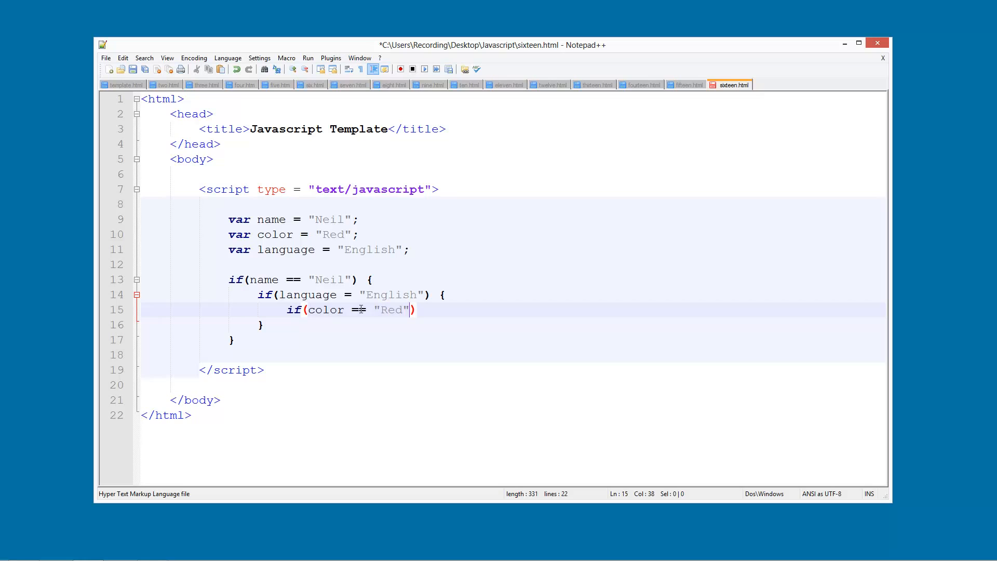
pyautogui.write('=')
pyautogui.write('al')
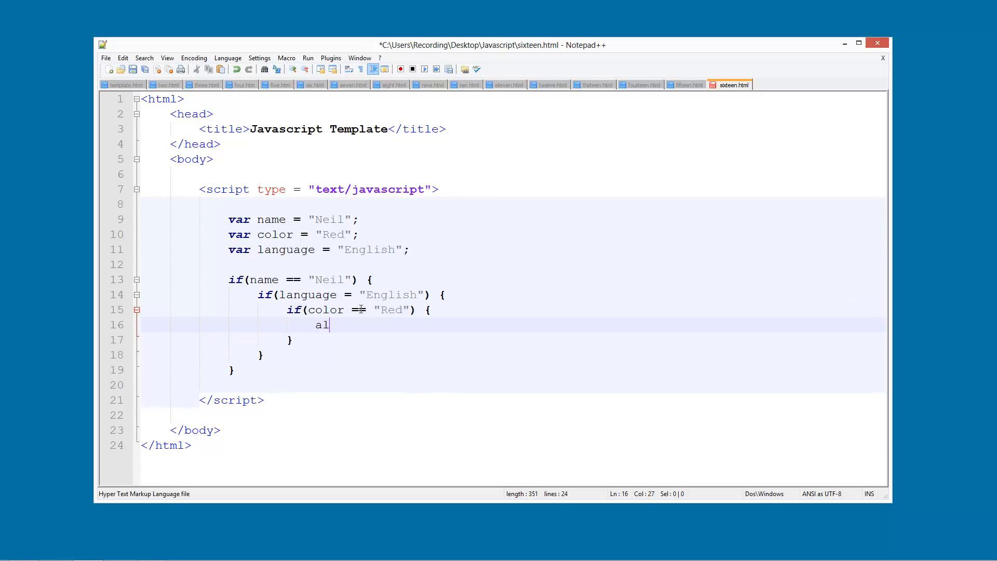
# - Add alert("You are just like me!"); inside the innermost color block
pyautogui.write('ert ()')
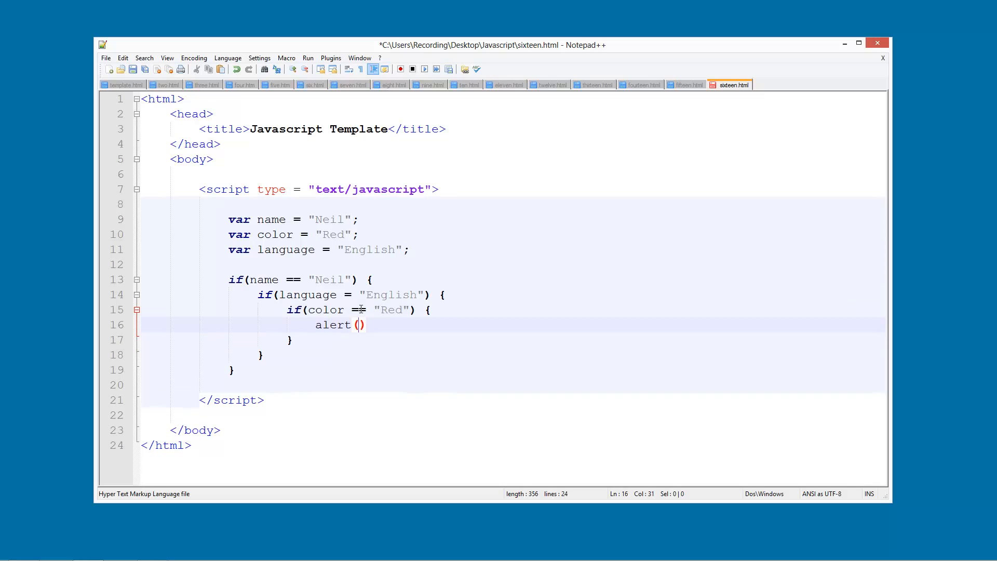
pyautogui.write('""')
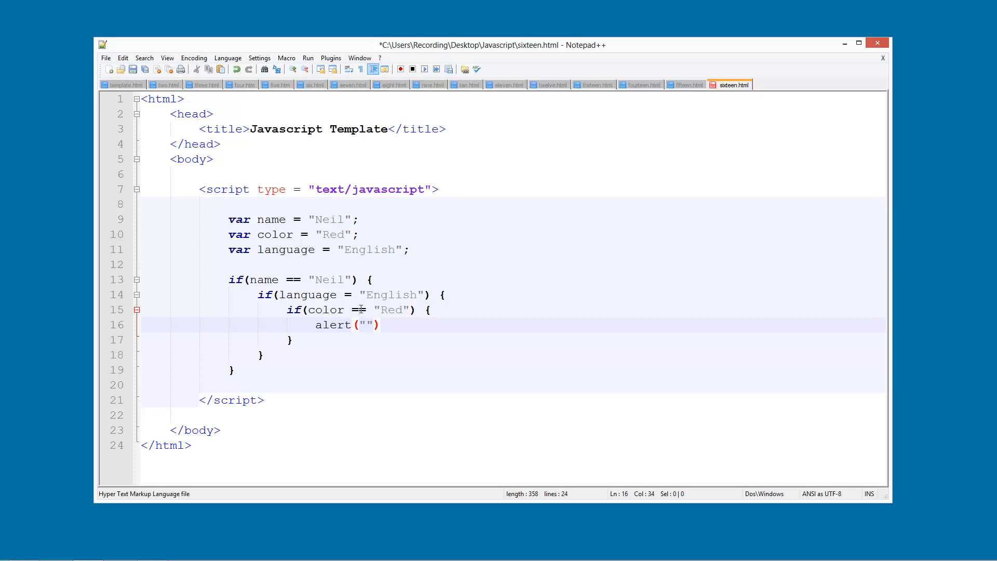
pyautogui.write(';')
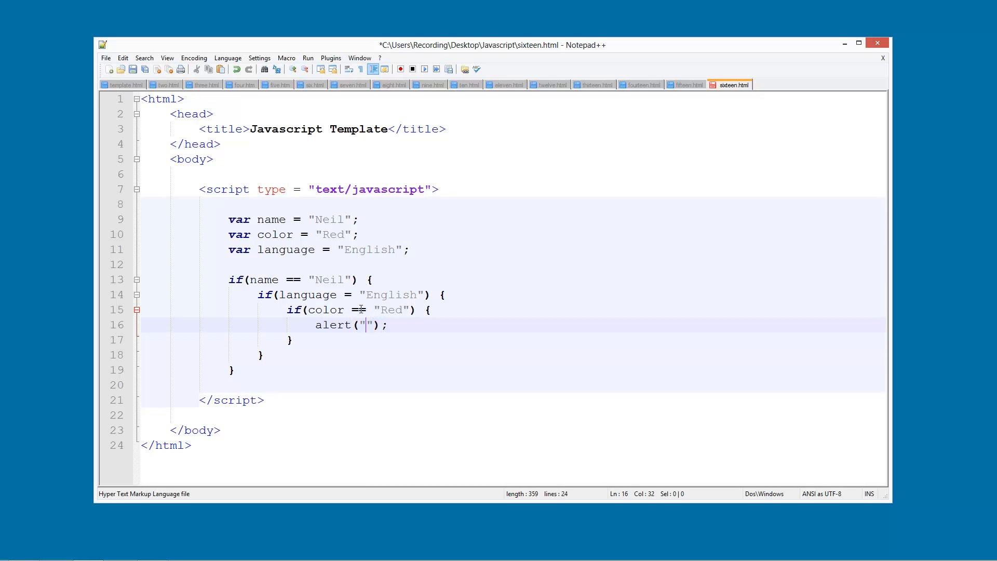
pyautogui.write('You are jus')
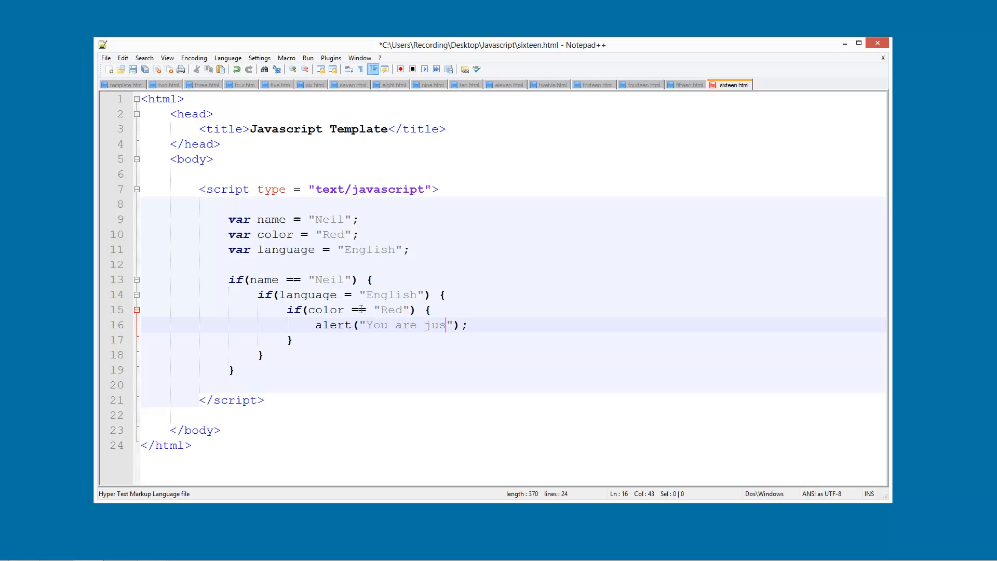
pyautogui.write('t like me!')
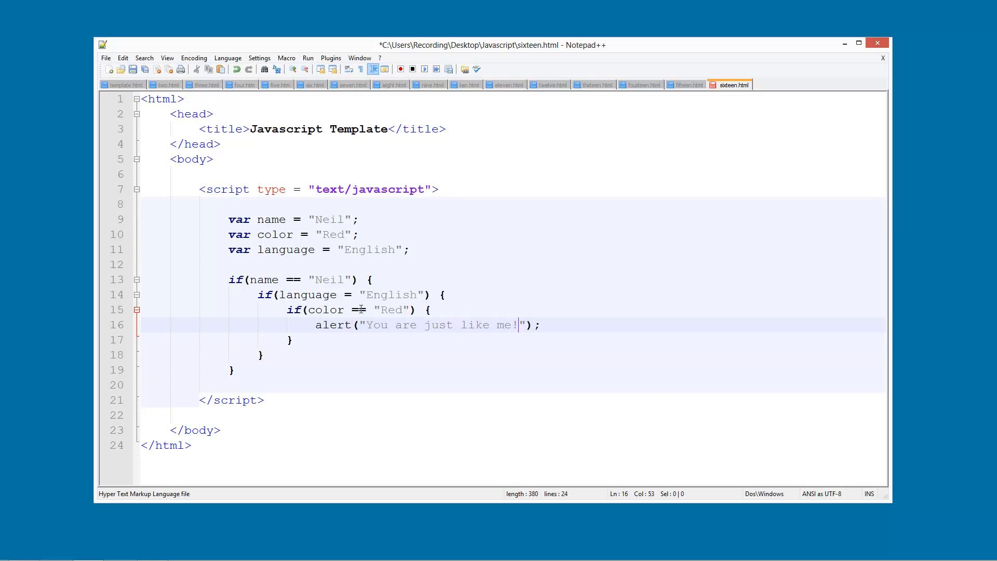
# - Launch sixteen.html in Chrome and dismiss the "You are just like me!" alert
pyautogui.click(307, 59)
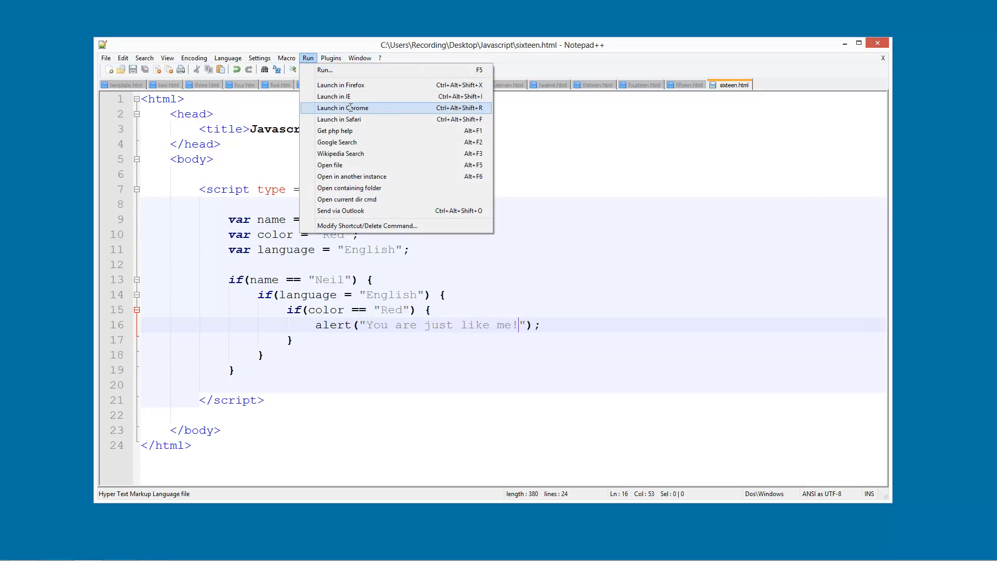
pyautogui.click(342, 107)
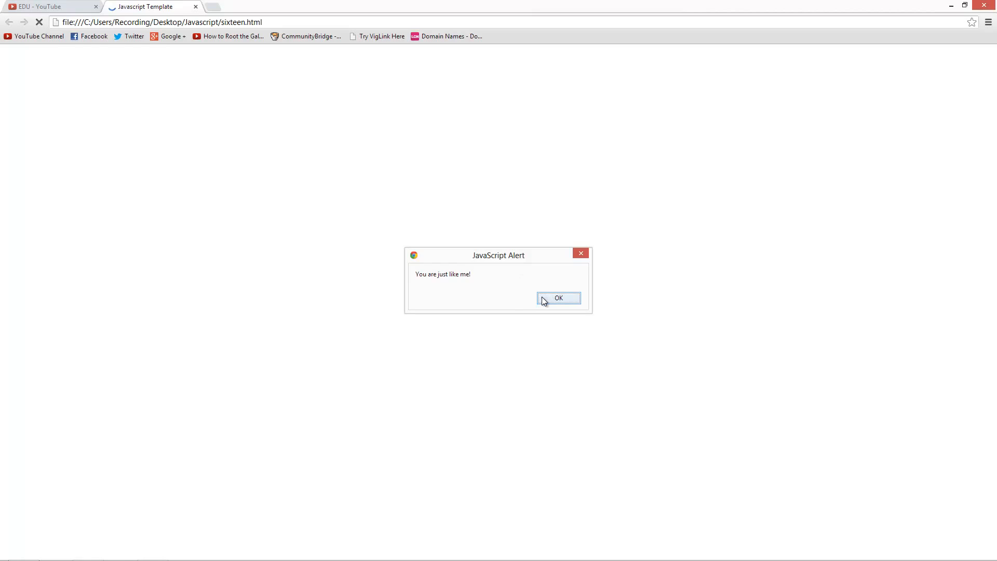
pyautogui.click(558, 298)
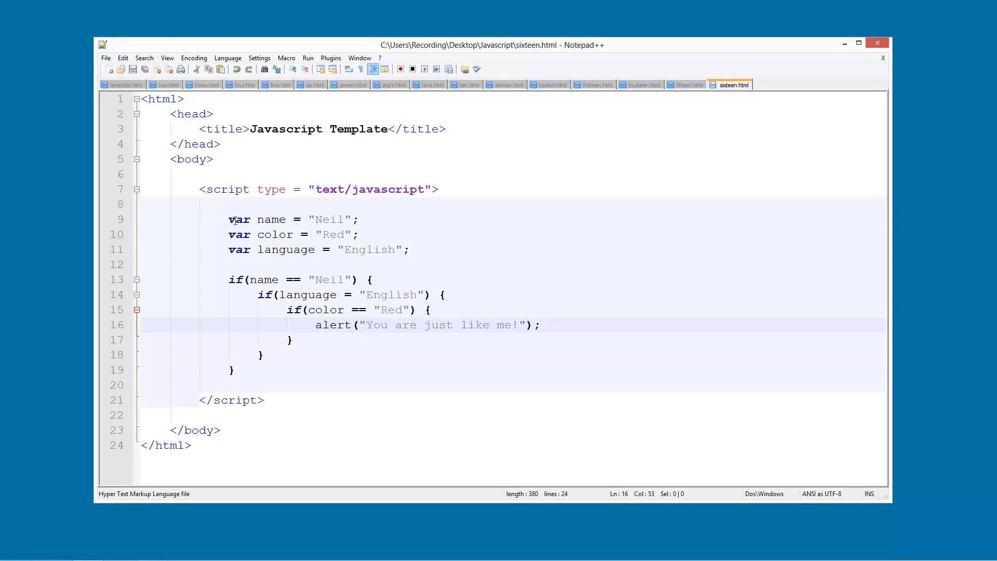
pyautogui.click(358, 234)
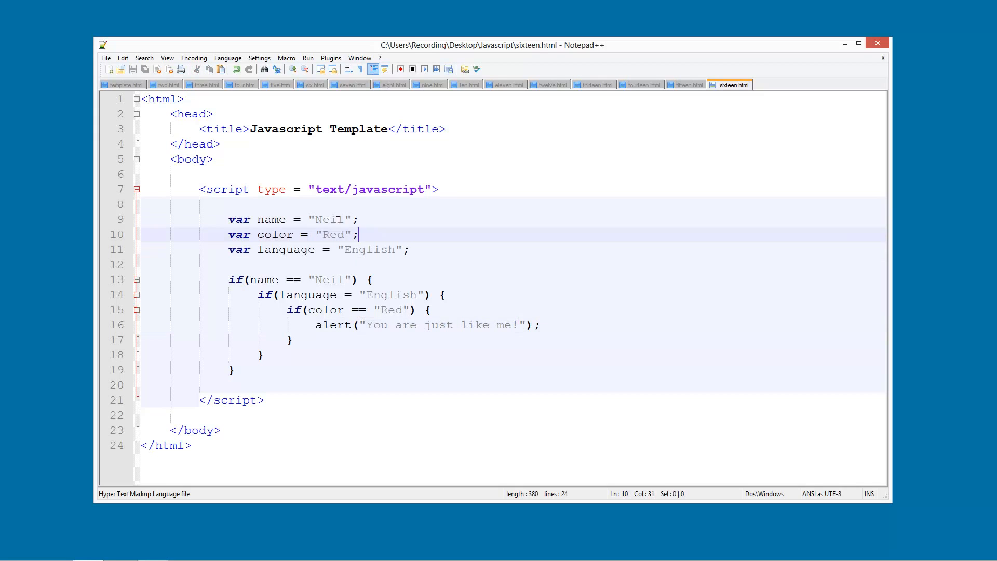
pyautogui.doubleClick(329, 280)
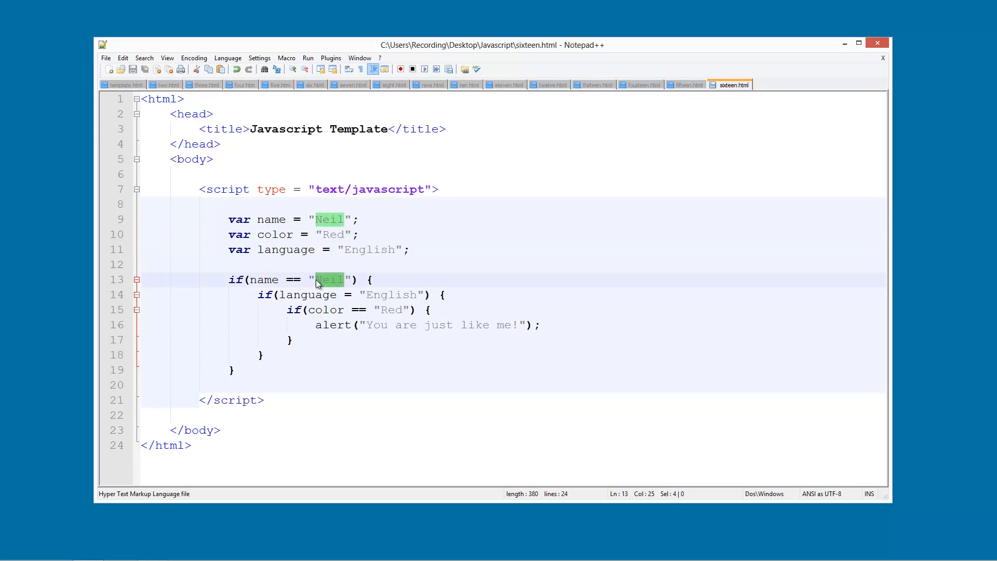
pyautogui.write('Bob')
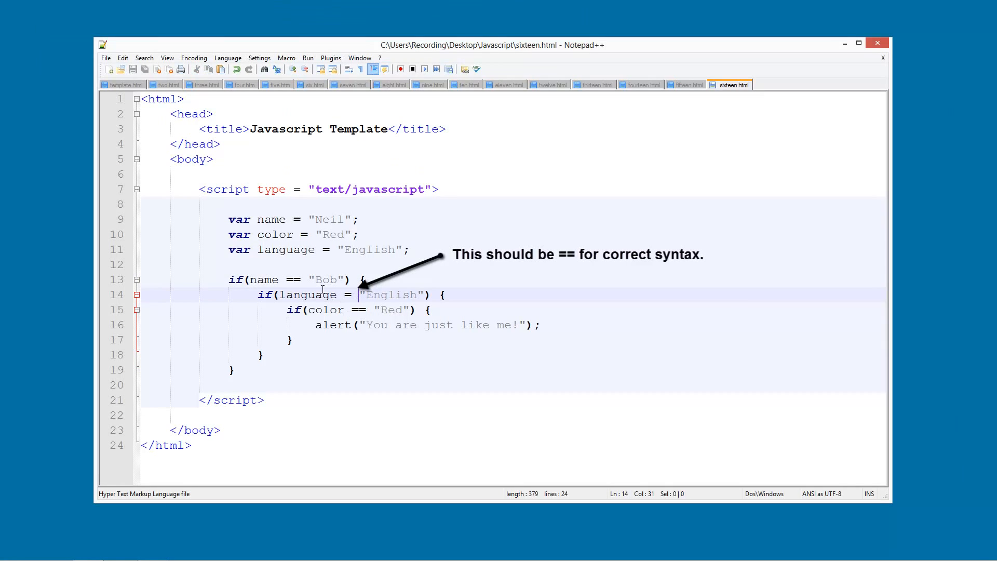
pyautogui.write('Neil')
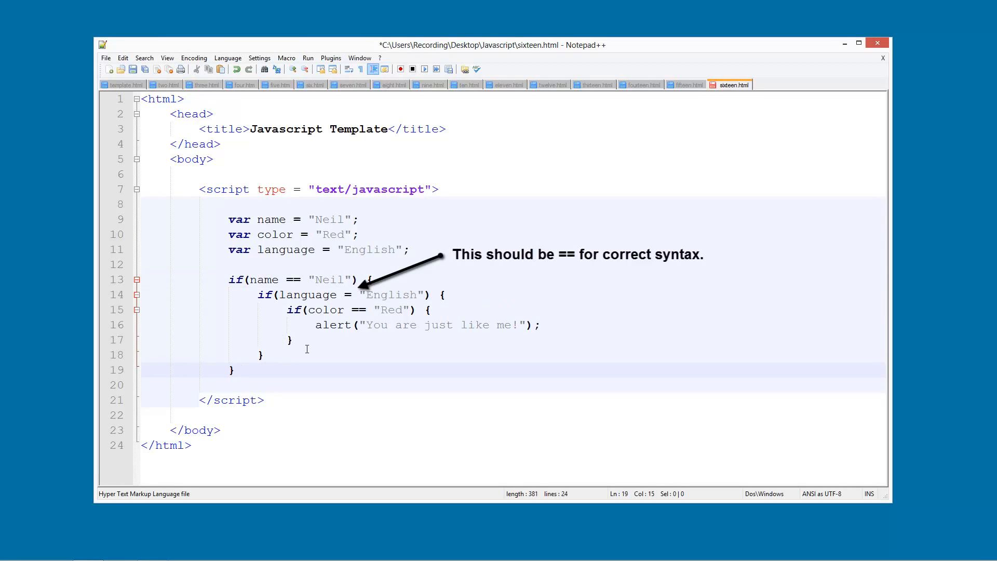
# - Add an else branch to the name check alerting "You have a different name."
pyautogui.write('else')
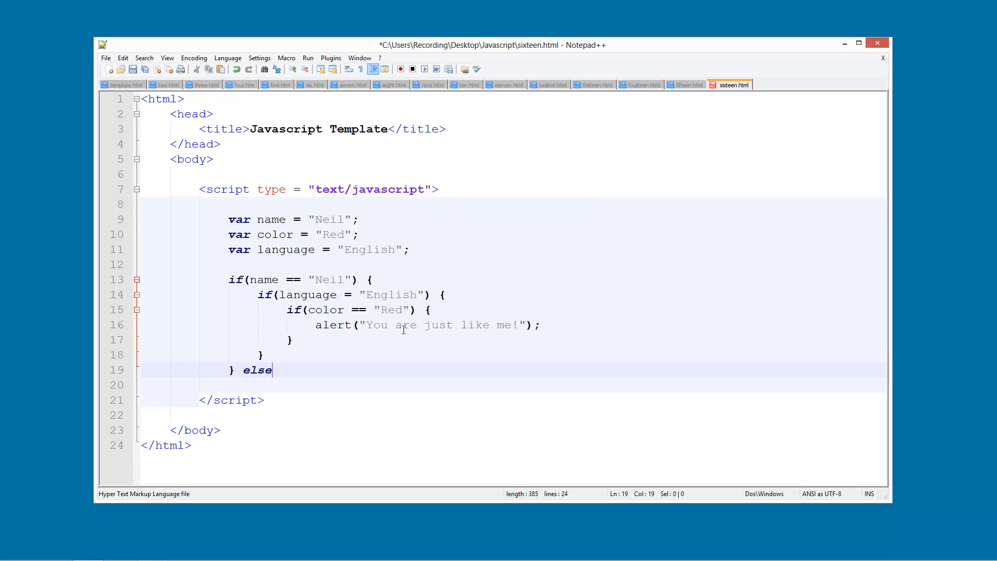
pyautogui.write('{')
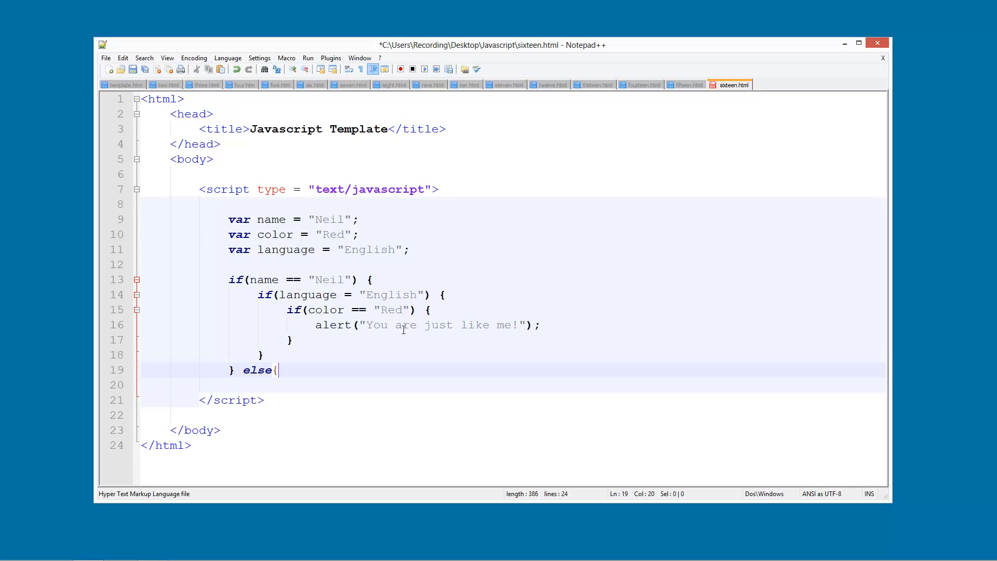
pyautogui.press('enter')
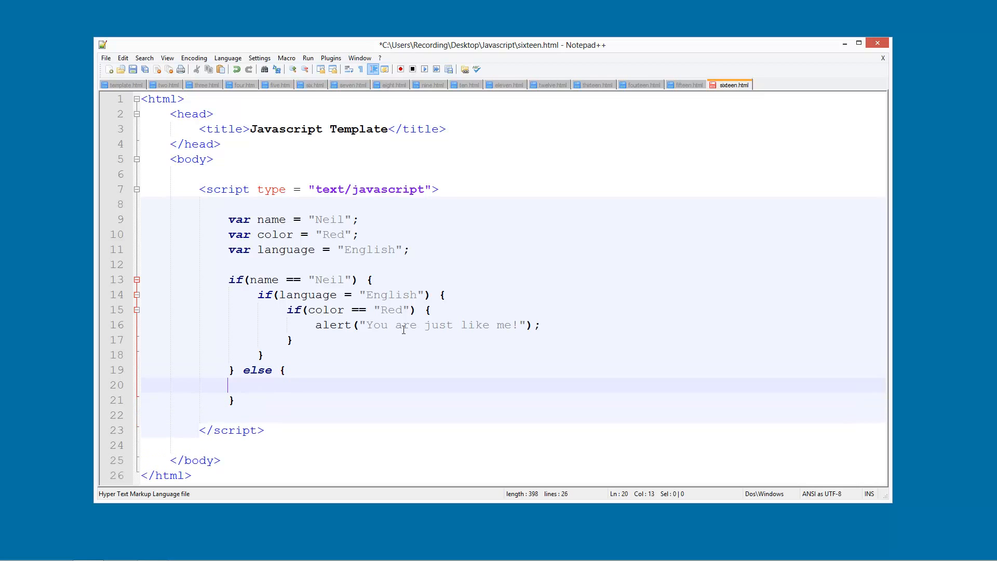
pyautogui.write('alert')
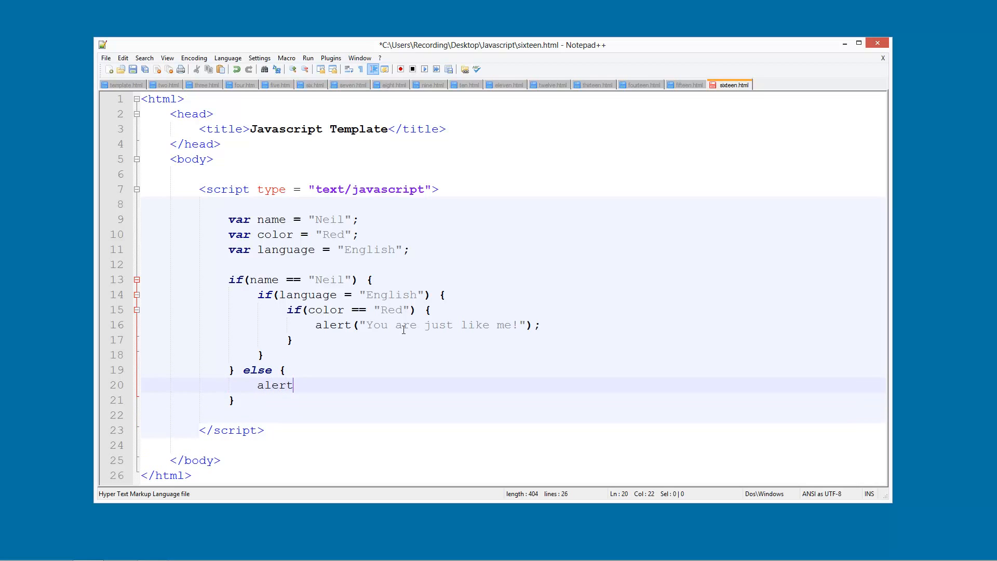
pyautogui.write('();')
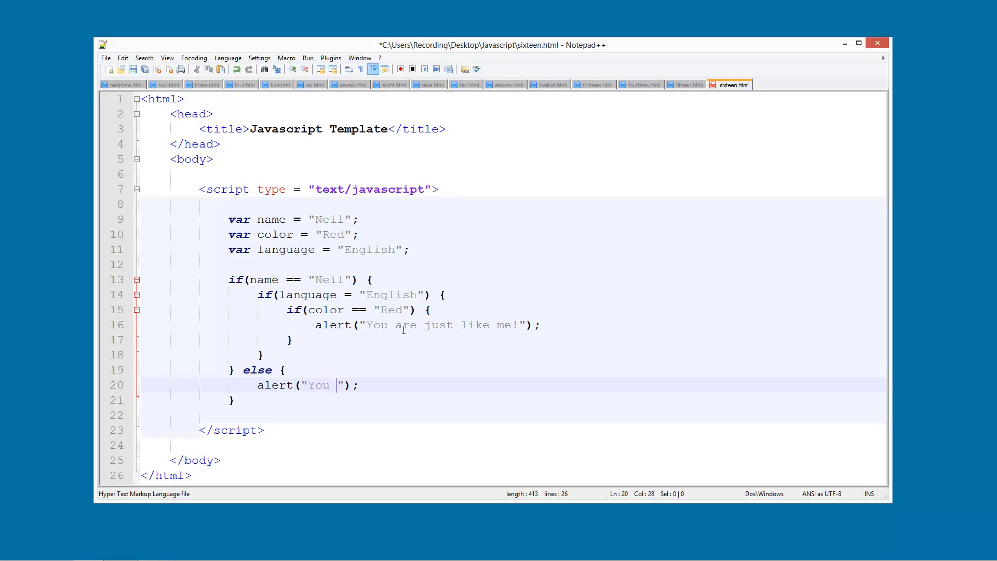
pyautogui.write('have a differ')
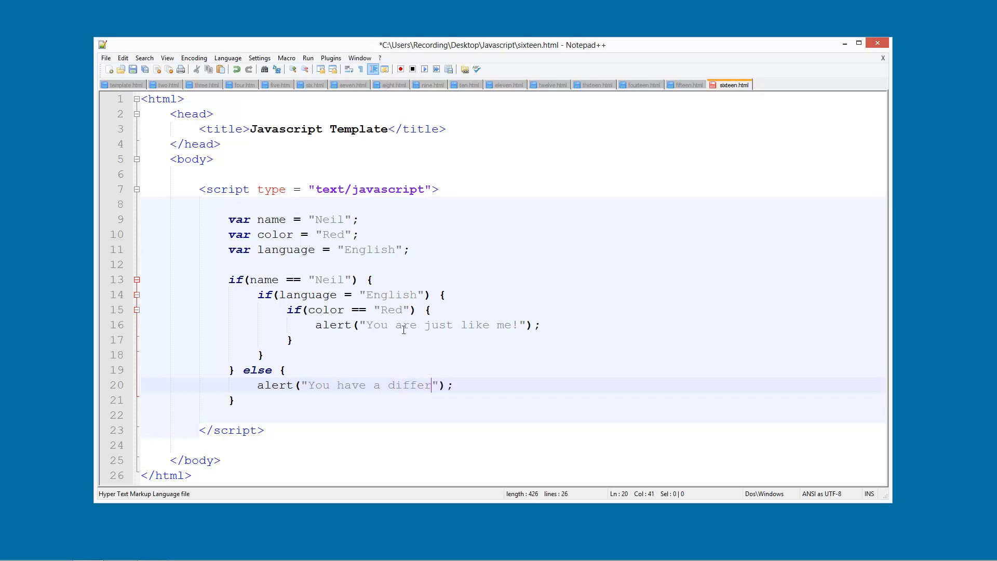
pyautogui.write('ent name.')
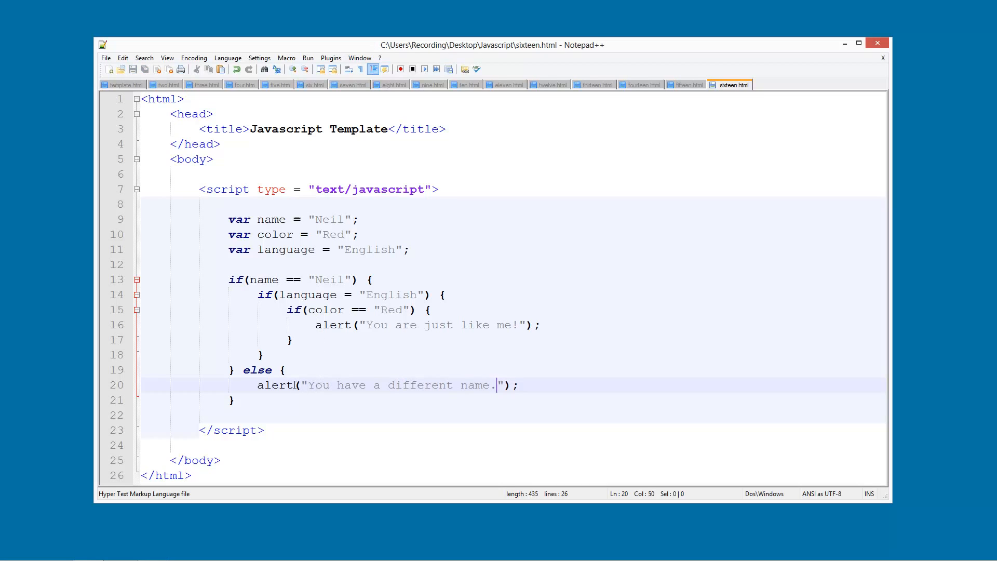
# - Change name to Bob, launch in Chrome and dismiss the different-name alert
pyautogui.click(239, 400)
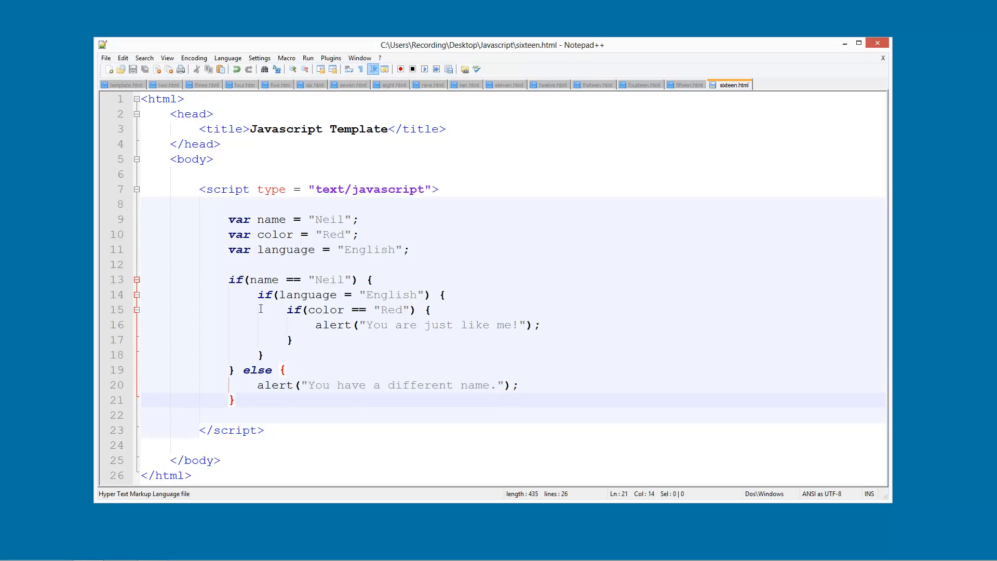
pyautogui.click(347, 280)
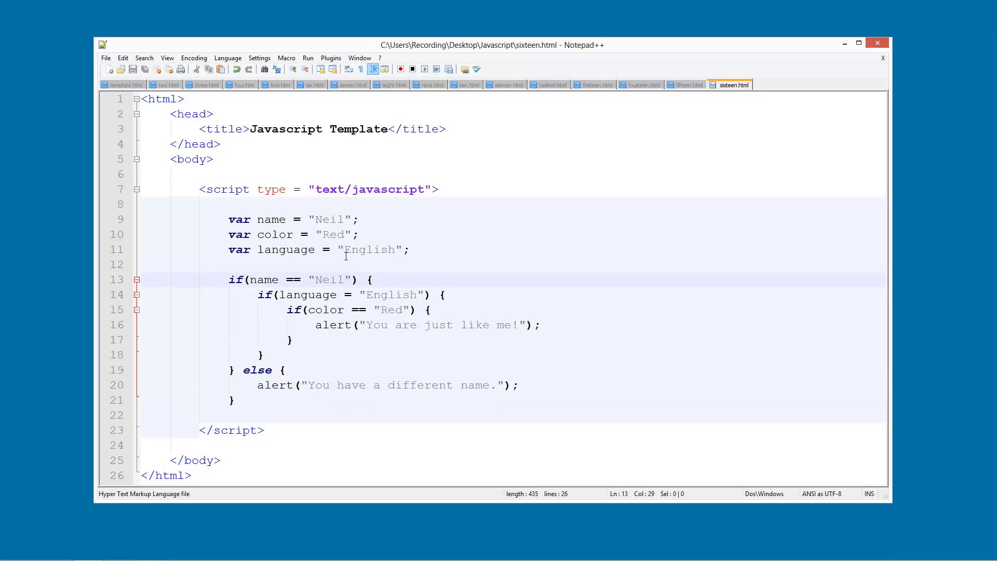
pyautogui.doubleClick(331, 220)
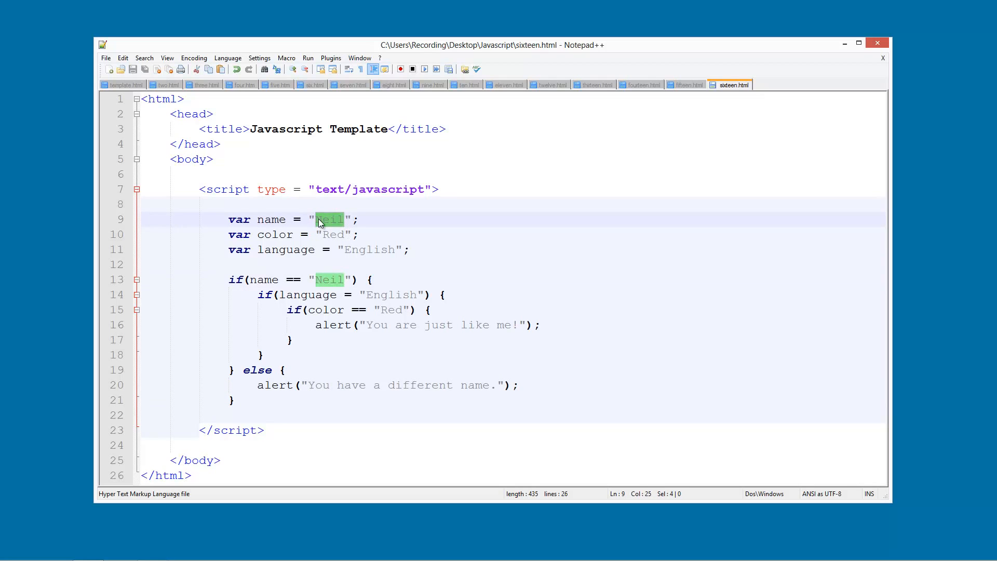
pyautogui.click(308, 58)
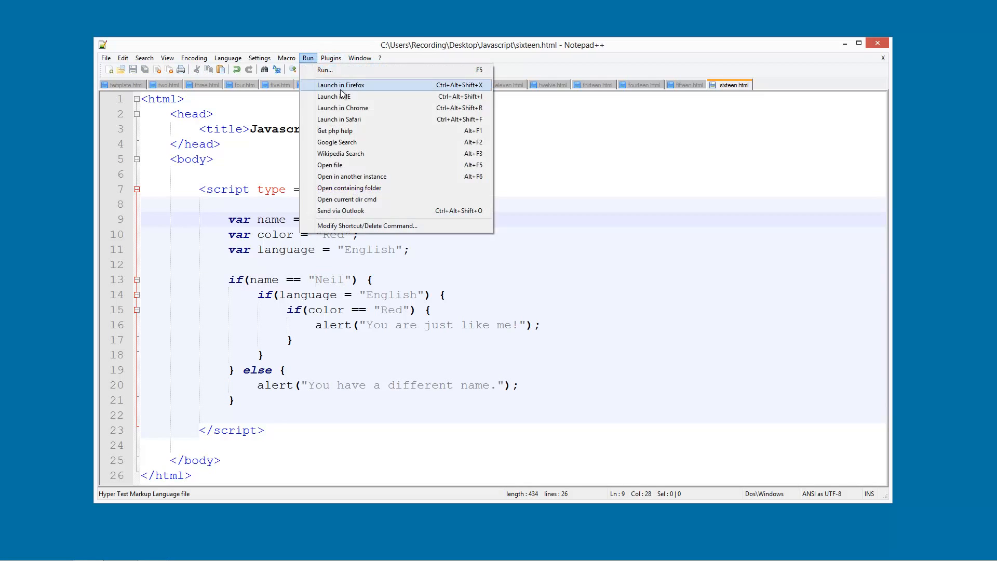
pyautogui.click(342, 107)
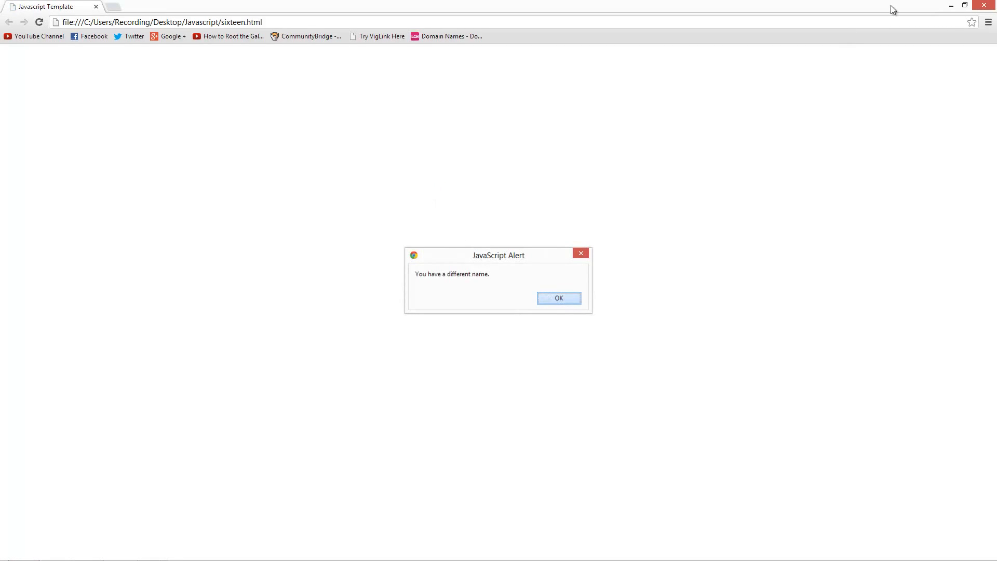
pyautogui.click(558, 298)
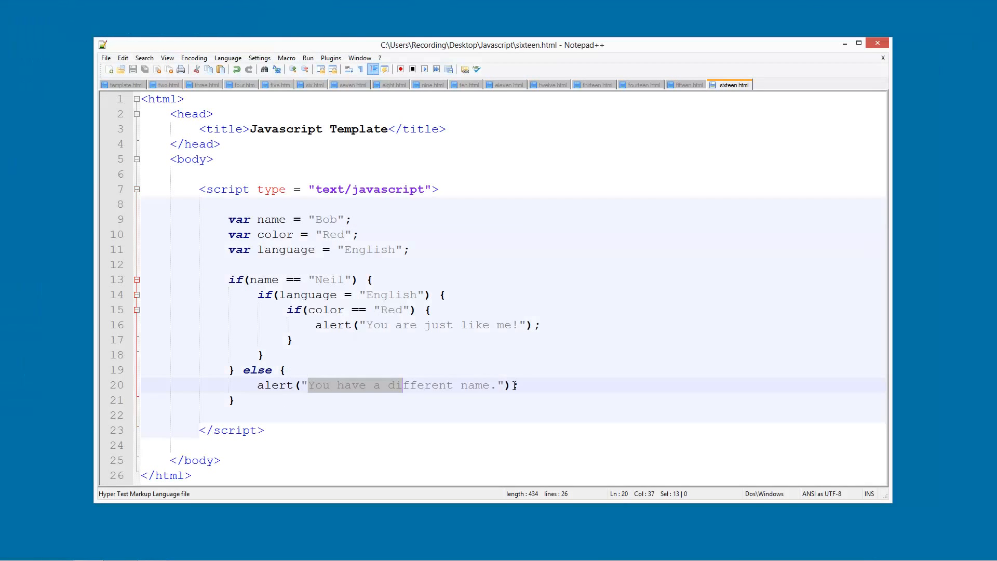
# - Add an else branch to the language check alerting "Hola!"
pyautogui.click(515, 384)
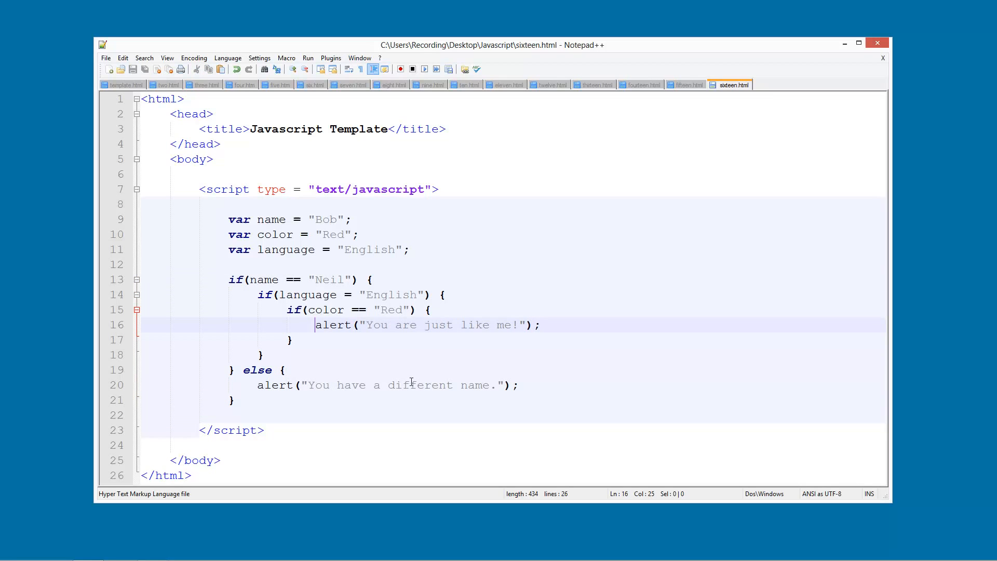
pyautogui.moveTo(277, 307)
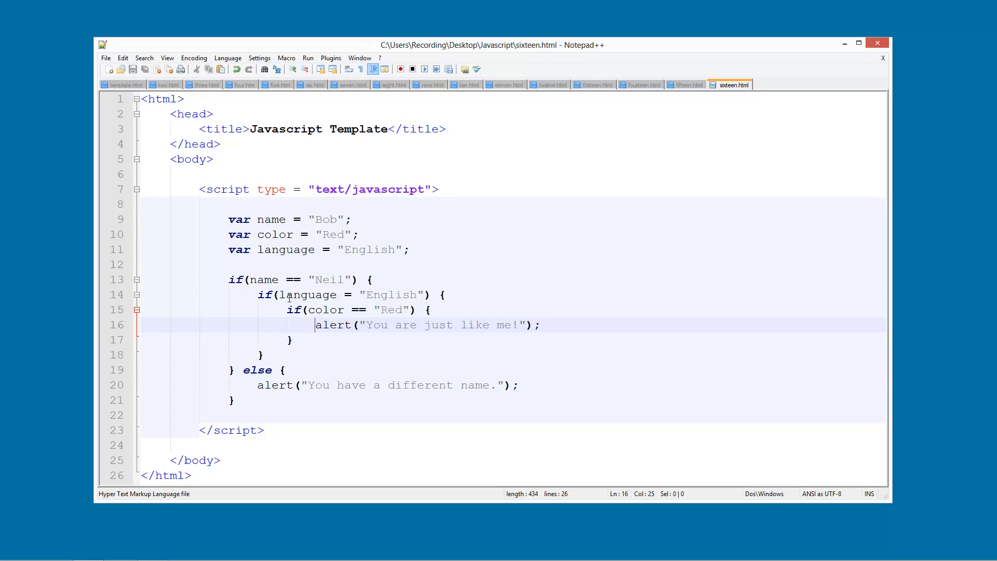
pyautogui.click(278, 294)
pyautogui.write(' else {')
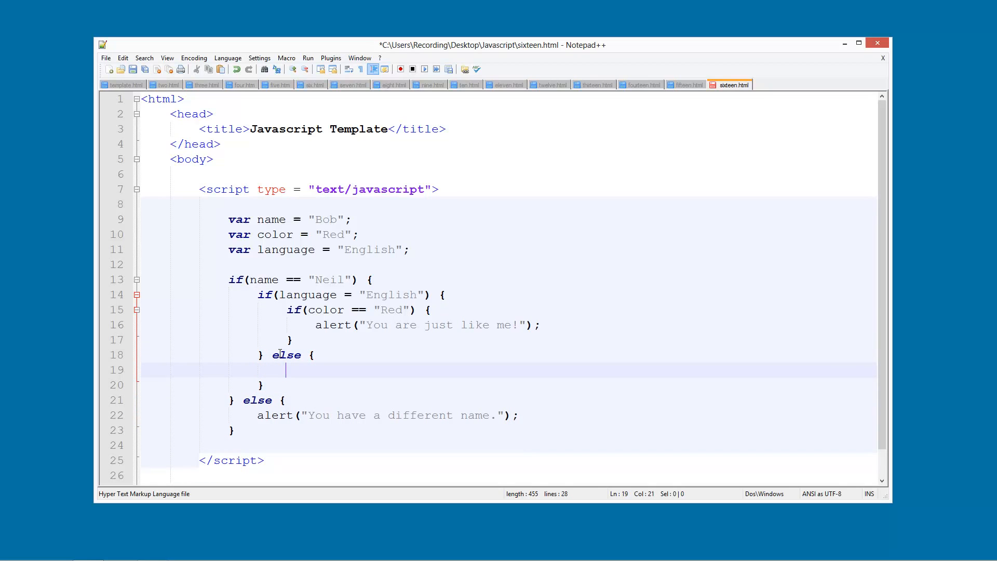
pyautogui.write('all')
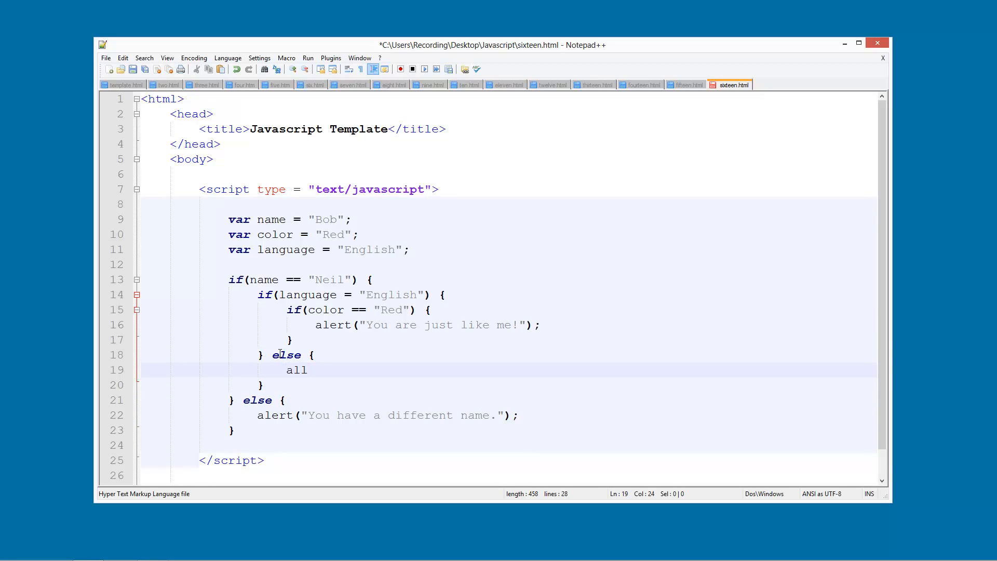
pyautogui.write('alert();')
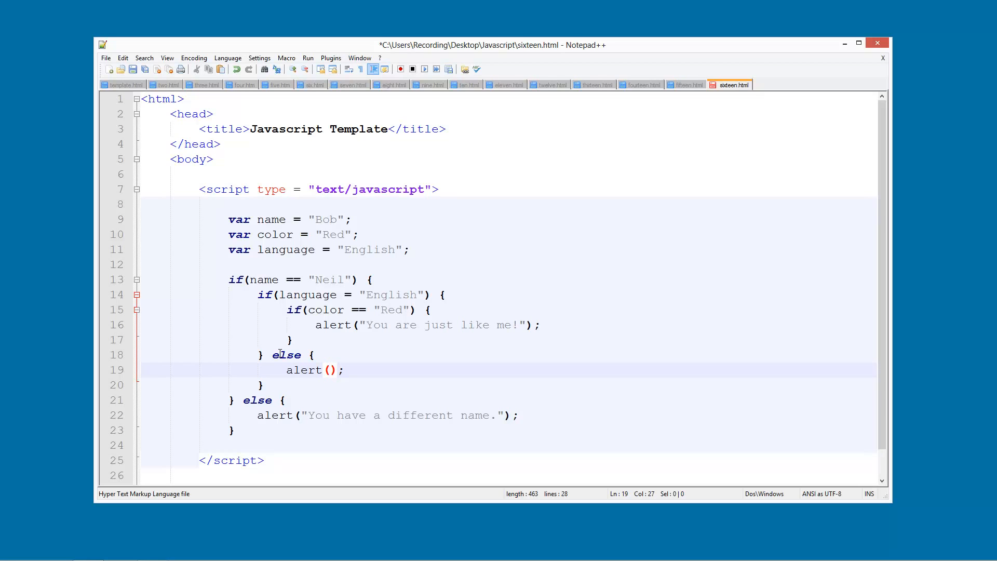
pyautogui.write('""')
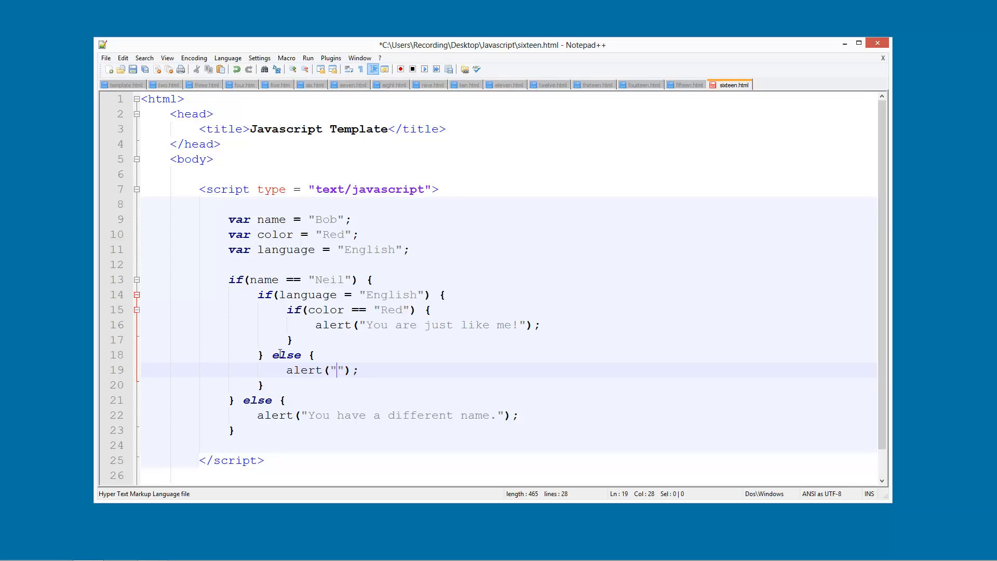
pyautogui.write('Hola!')
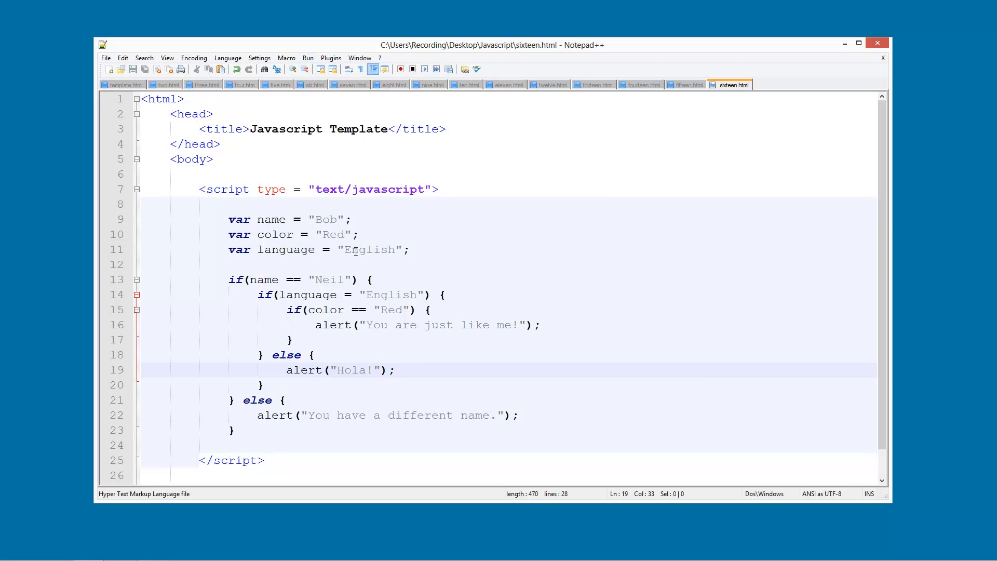
# - Set name back to "Neil" and change language to "German"
pyautogui.doubleClick(328, 219)
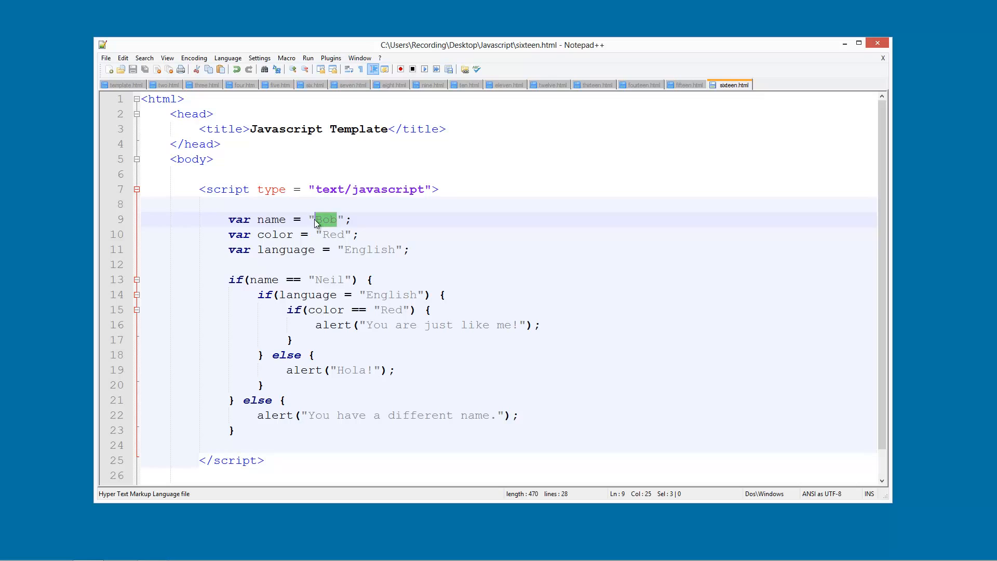
pyautogui.write('Neil')
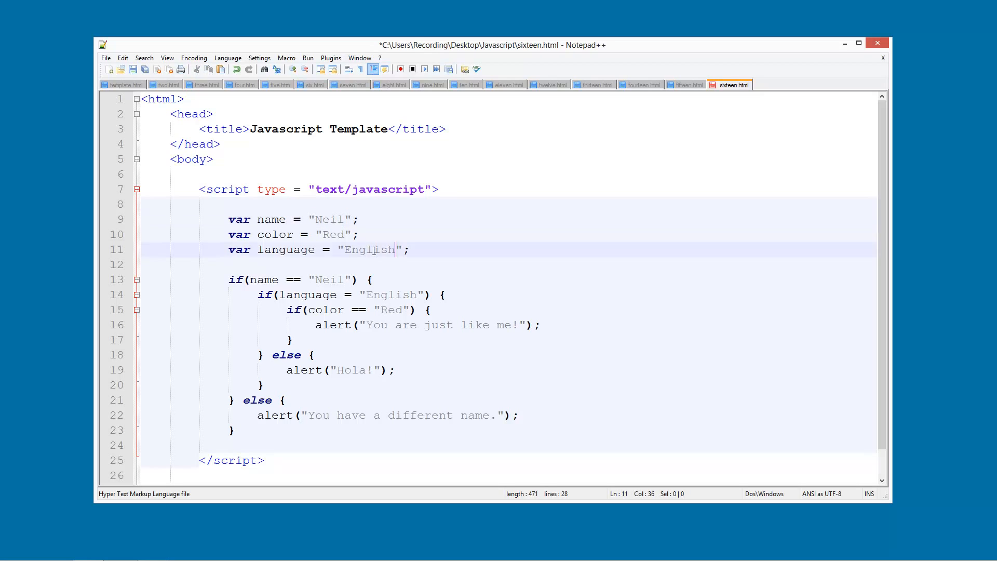
pyautogui.doubleClick(370, 250)
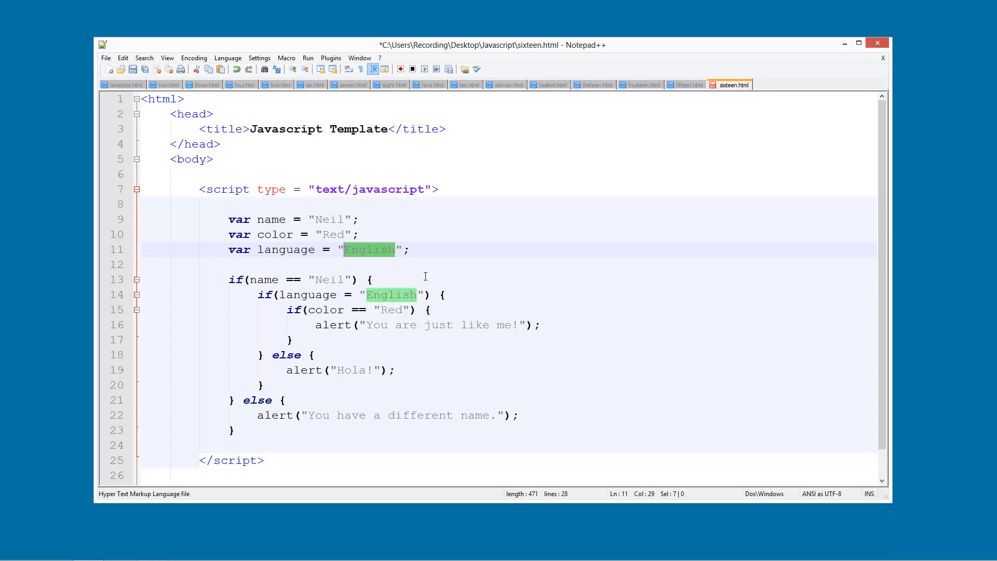
pyautogui.write('German')
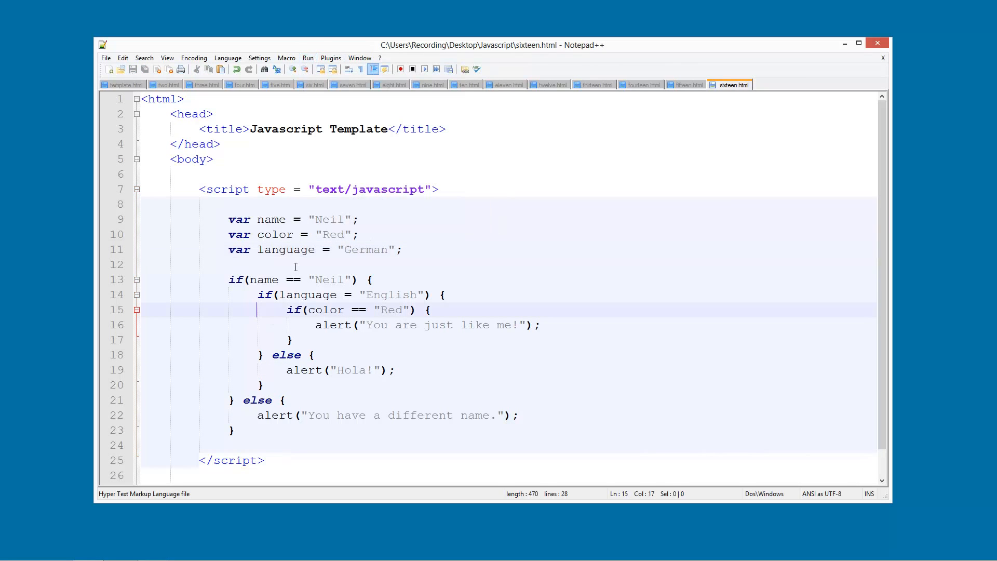
pyautogui.moveTo(265, 388)
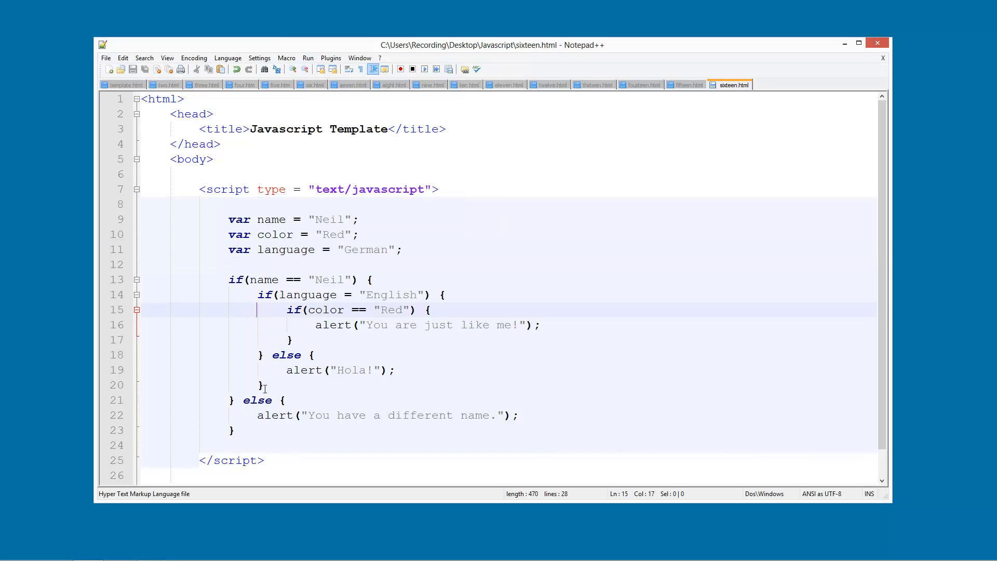
# - Test in Chrome, dismiss the alert, then correct the language comparison and save
pyautogui.click(307, 58)
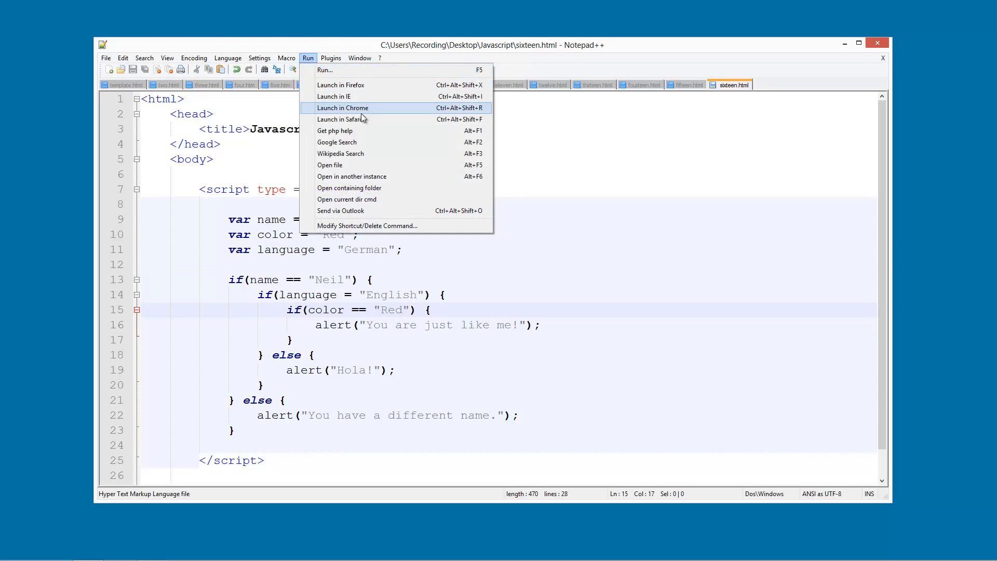
pyautogui.click(343, 107)
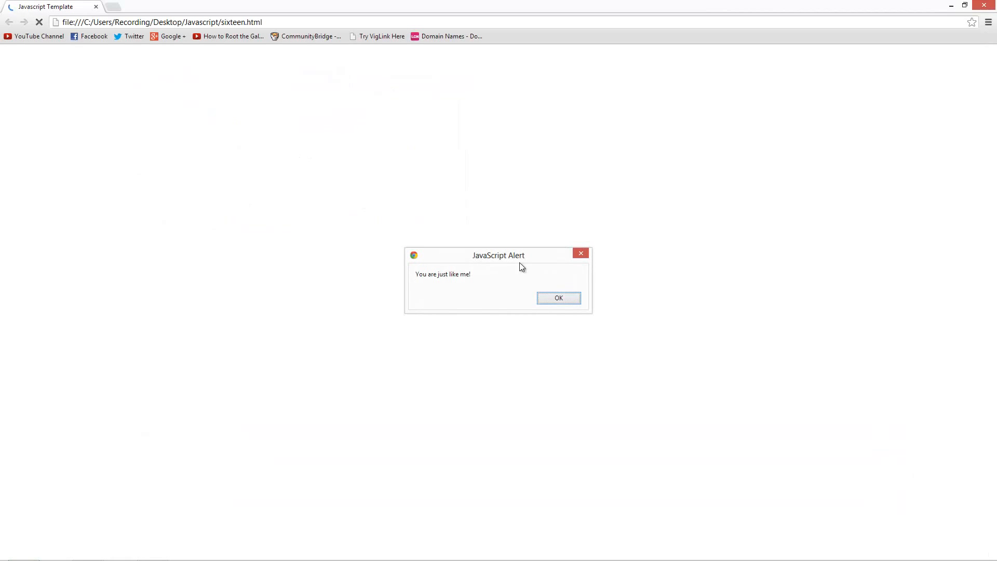
pyautogui.click(559, 298)
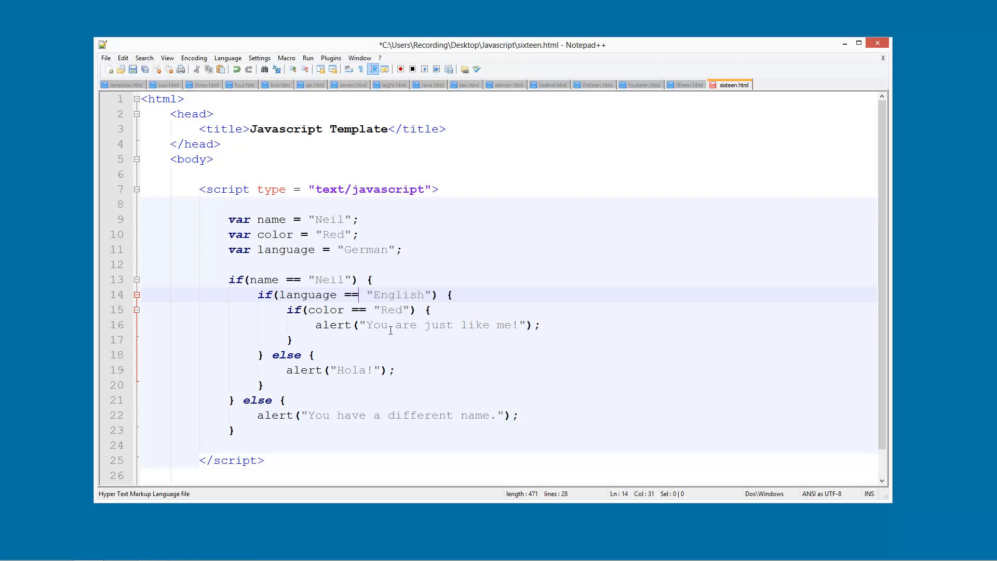
pyautogui.press('ctrl+s')
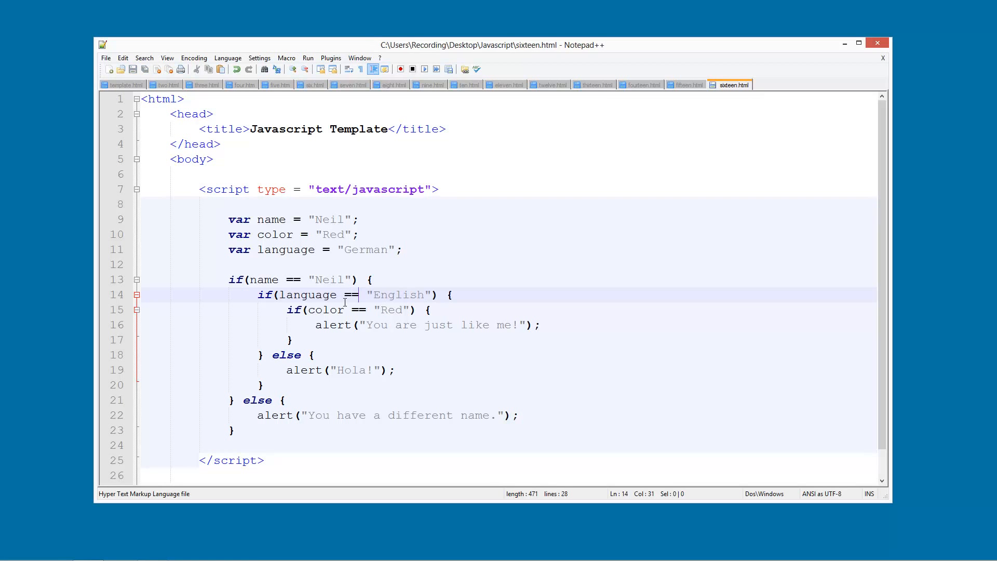
pyautogui.click(307, 58)
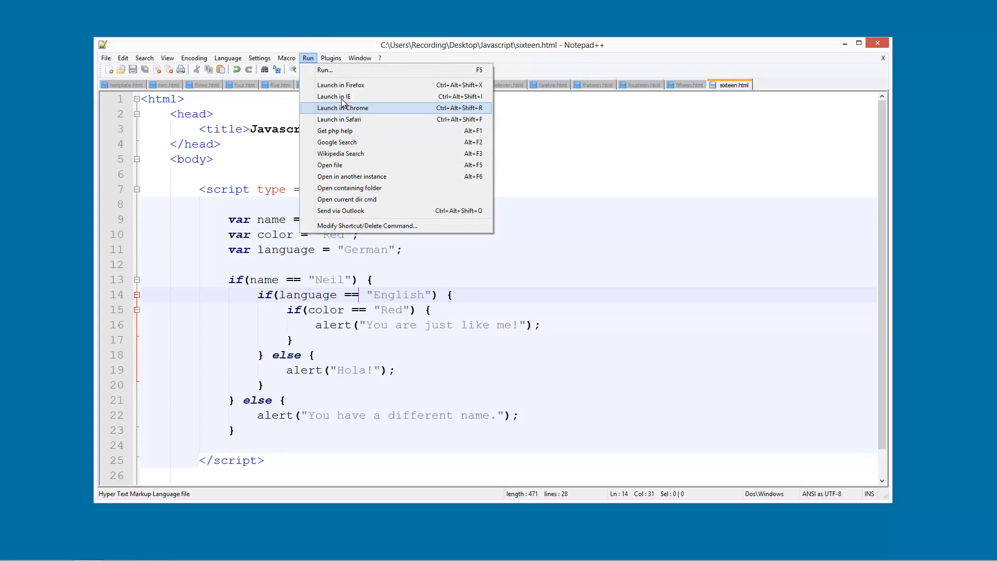
# - Launch sixteen.html in Chrome and dismiss the "Hola!" alert
pyautogui.click(343, 107)
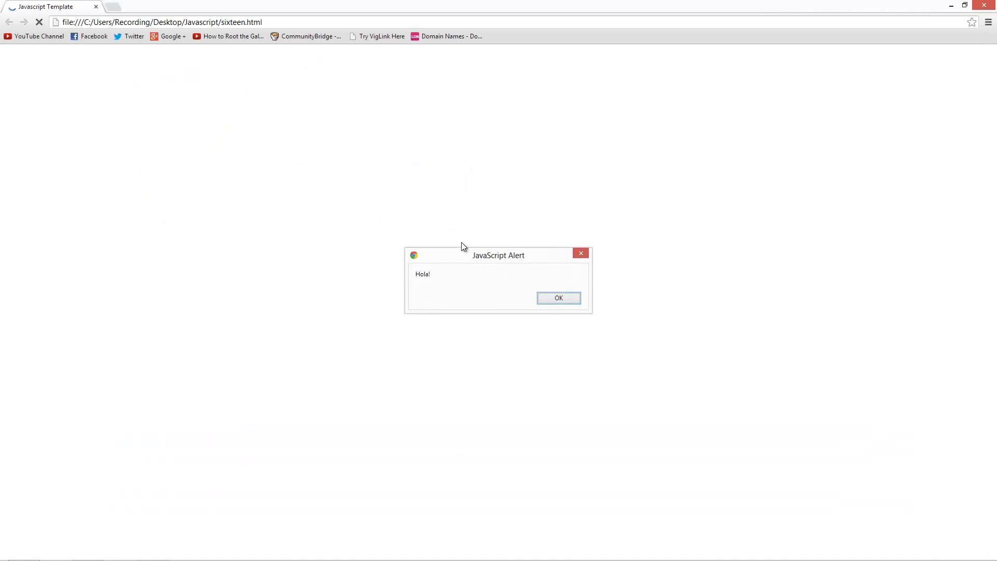
pyautogui.moveTo(559, 298)
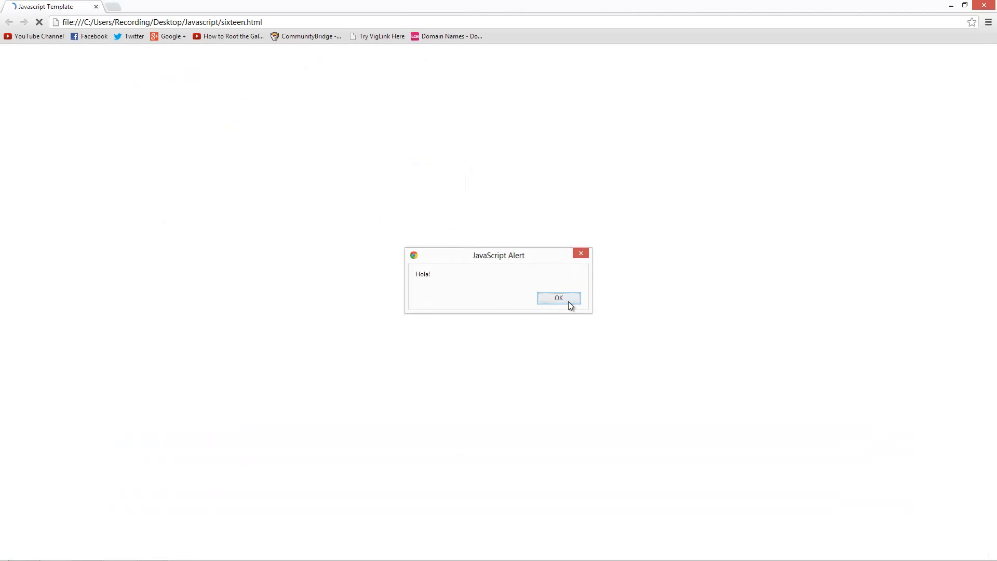
pyautogui.click(557, 298)
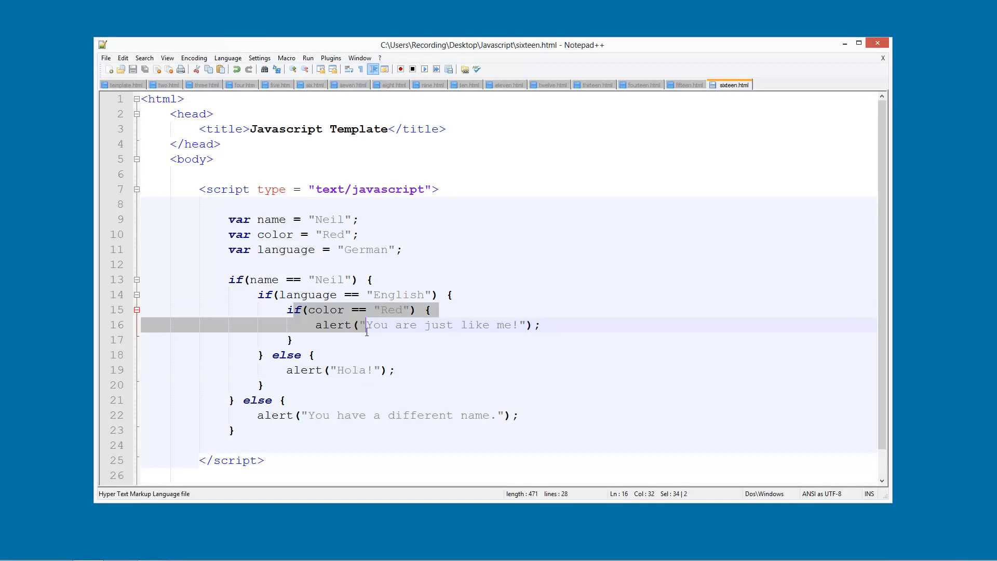
# - Add an else branch to the color check alerting "You are similar to me!"
pyautogui.click(290, 338)
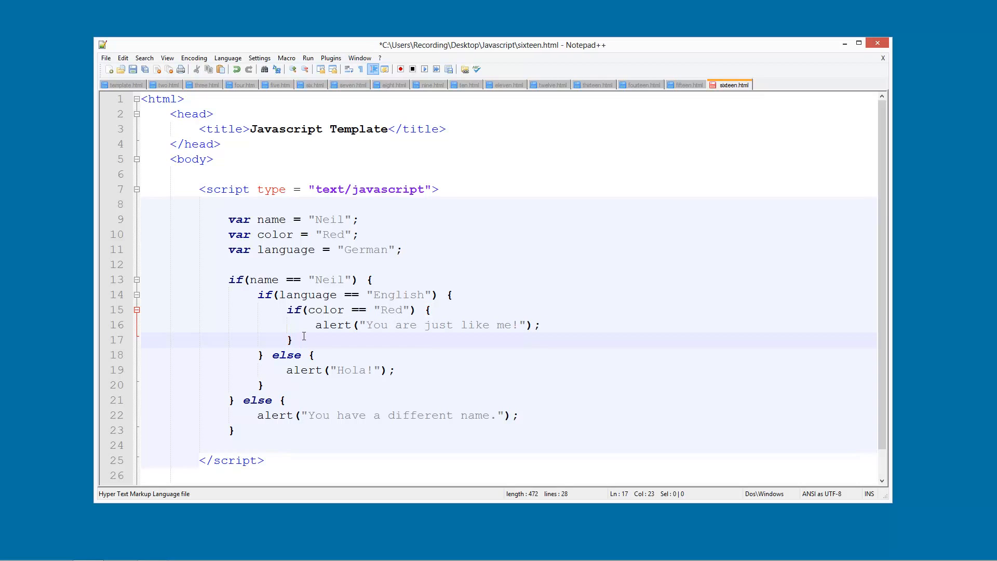
pyautogui.write('else {')
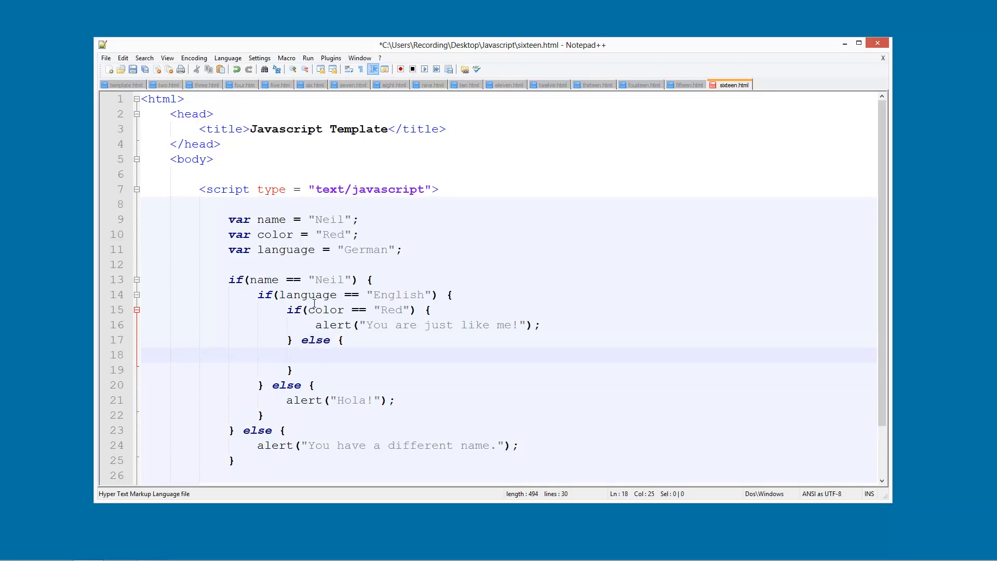
pyautogui.write('alert();')
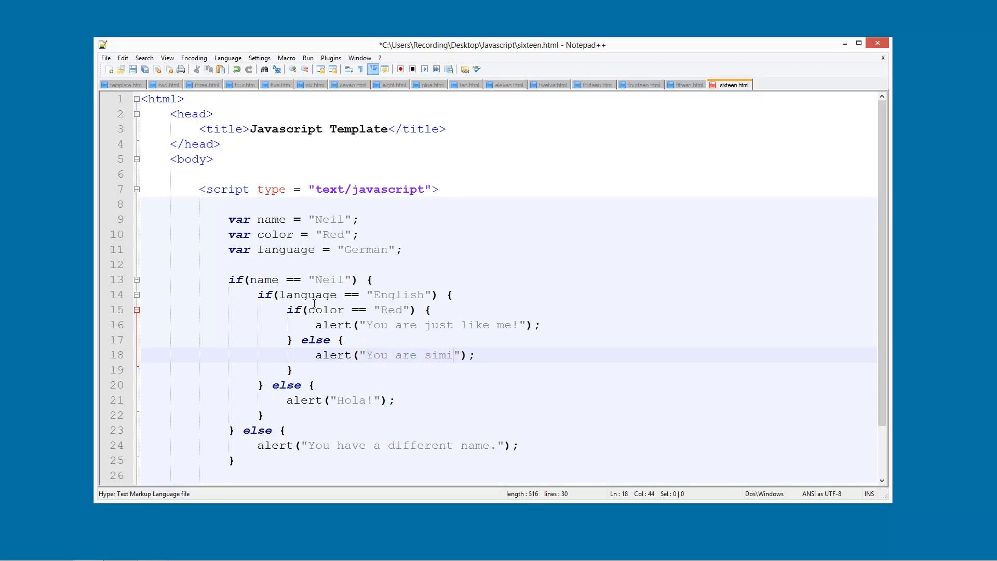
pyautogui.write('lar to me!')
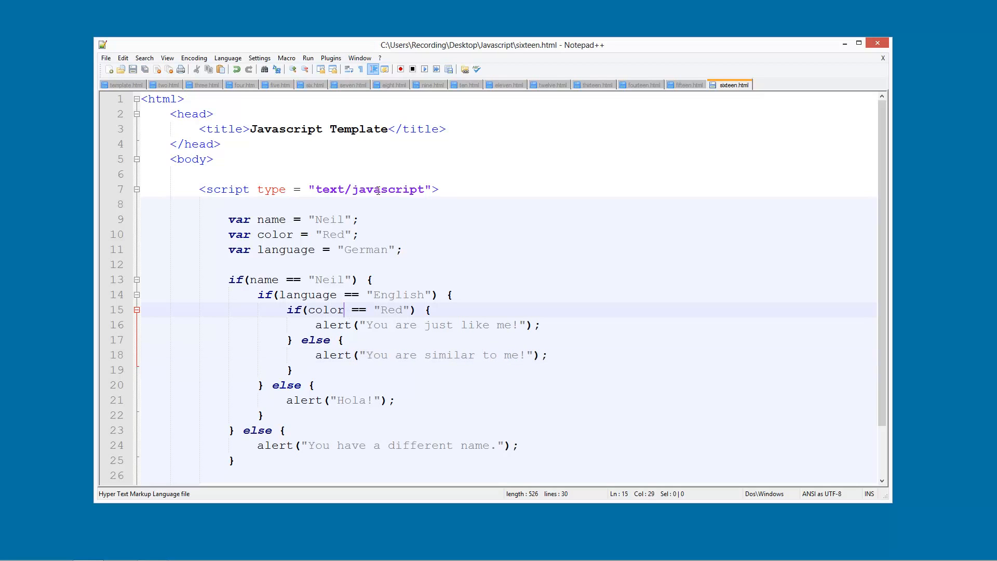
# - Set language to English and color to Green, run in Chrome and dismiss the alert
pyautogui.doubleClick(366, 250)
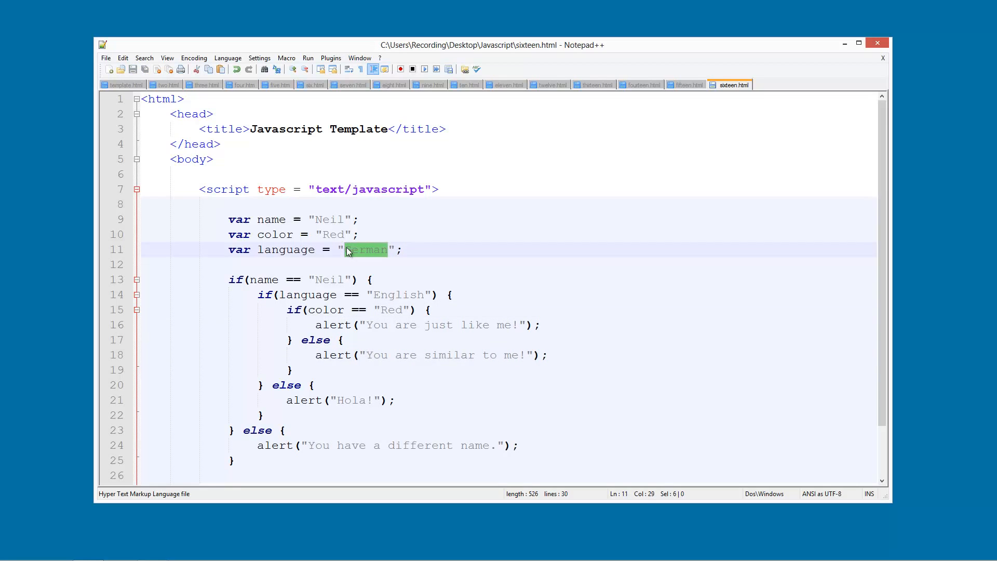
pyautogui.write('Englisg')
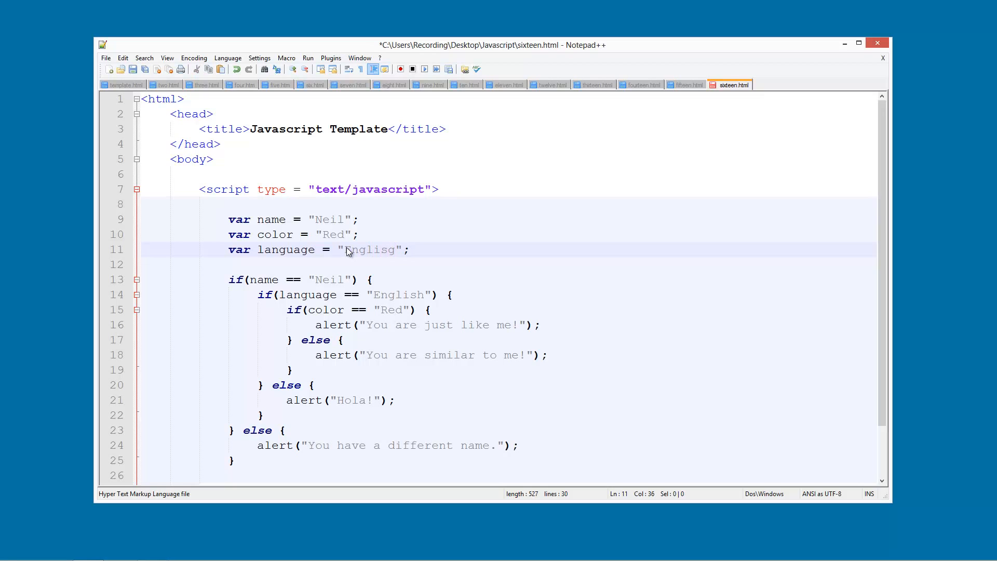
pyautogui.doubleClick(332, 234)
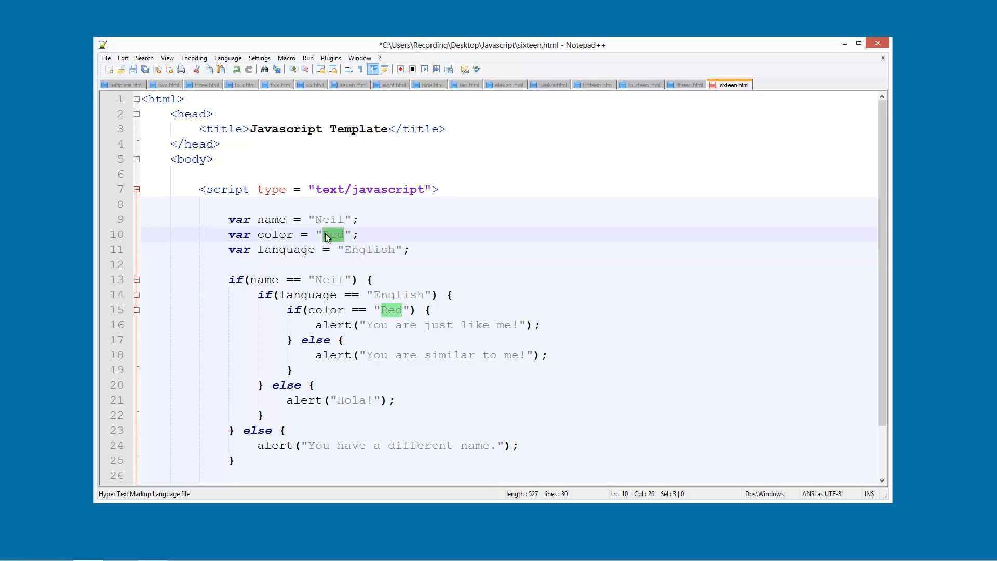
pyautogui.write('Green')
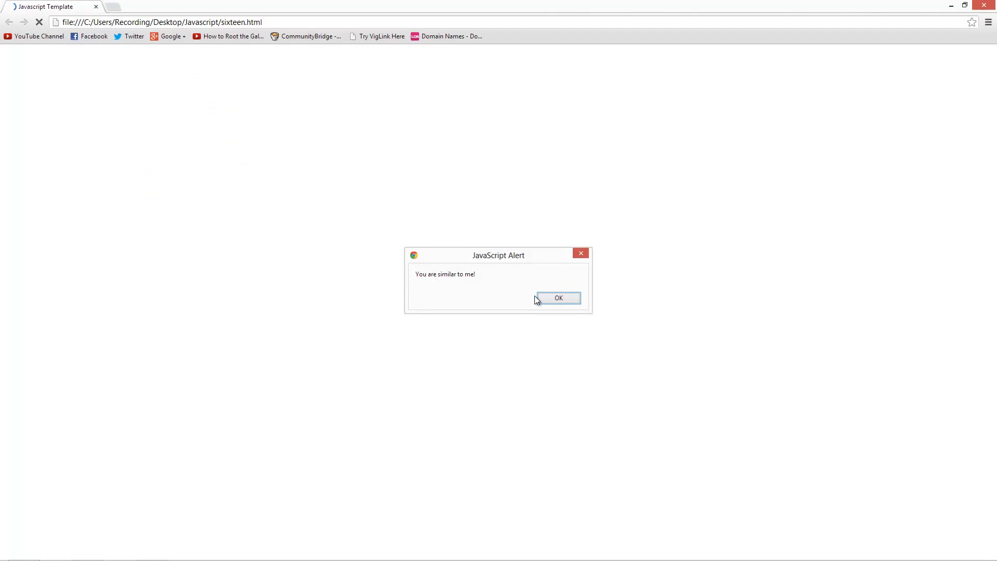
pyautogui.click(558, 298)
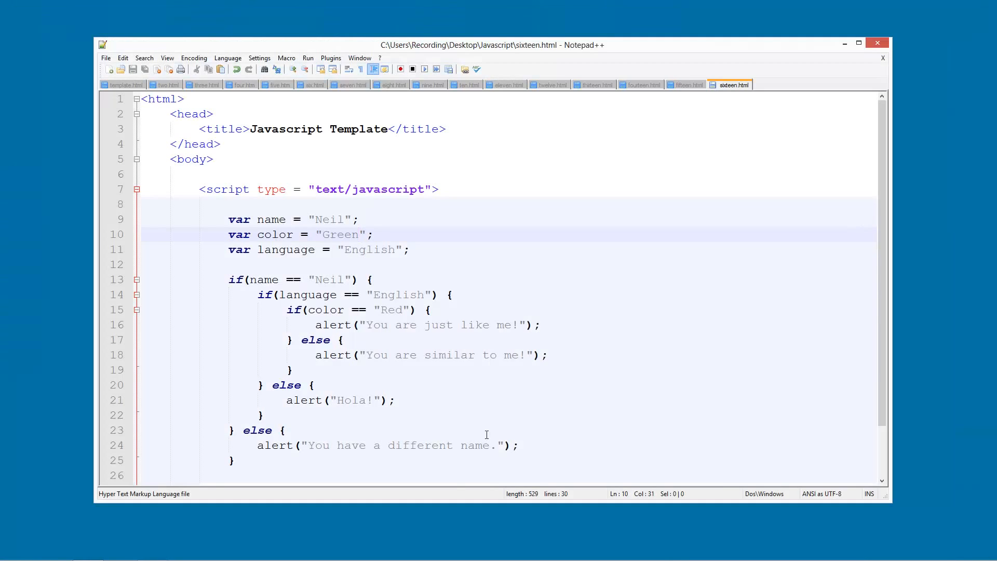
pyautogui.doubleClick(420, 355)
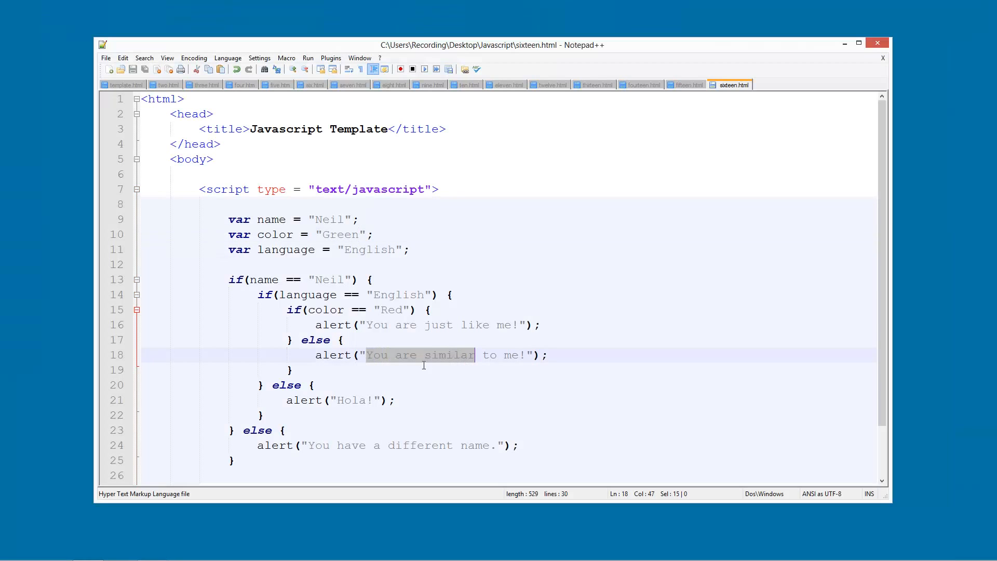
pyautogui.click(290, 370)
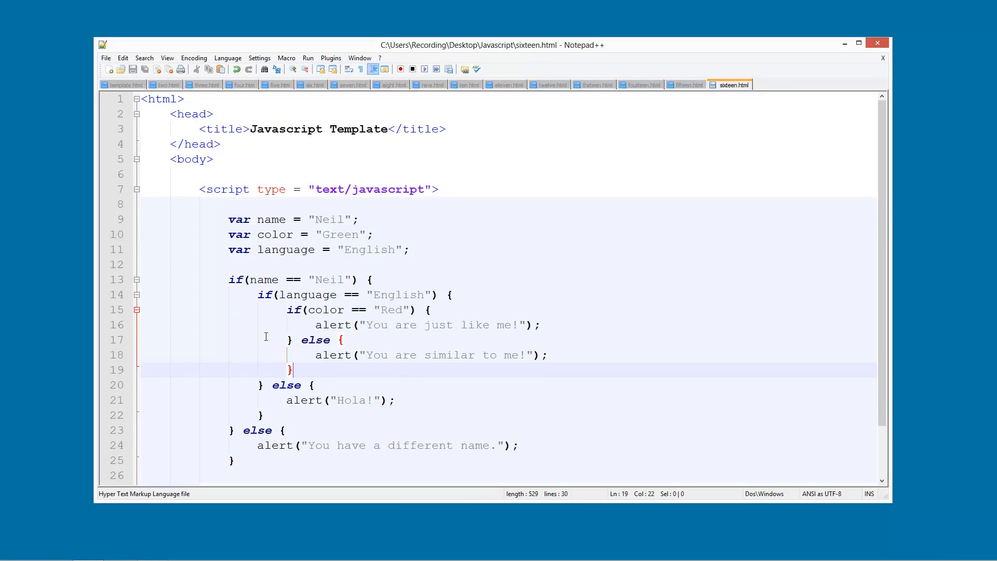
pyautogui.scroll(-3)
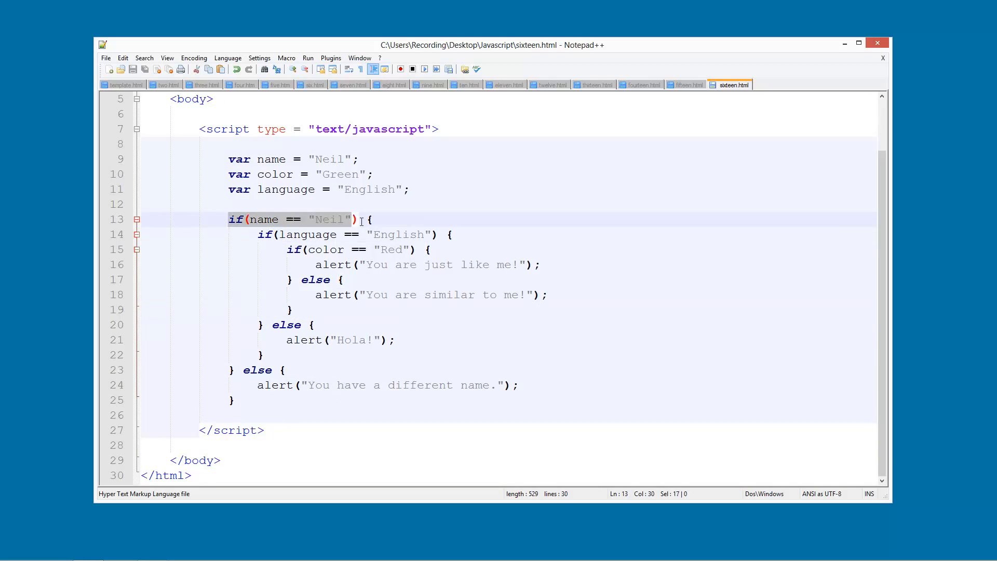
pyautogui.click(231, 369)
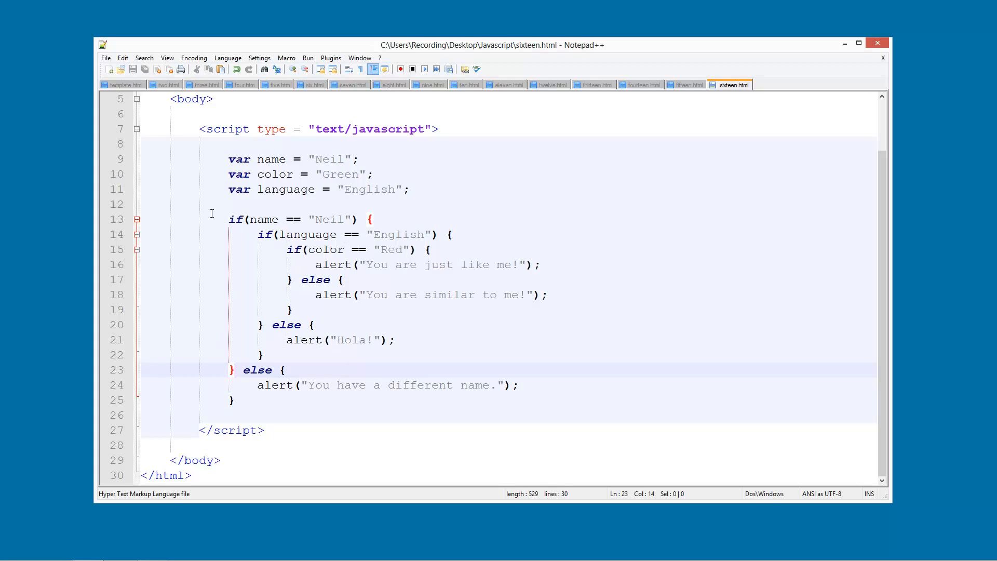
pyautogui.moveTo(329, 175)
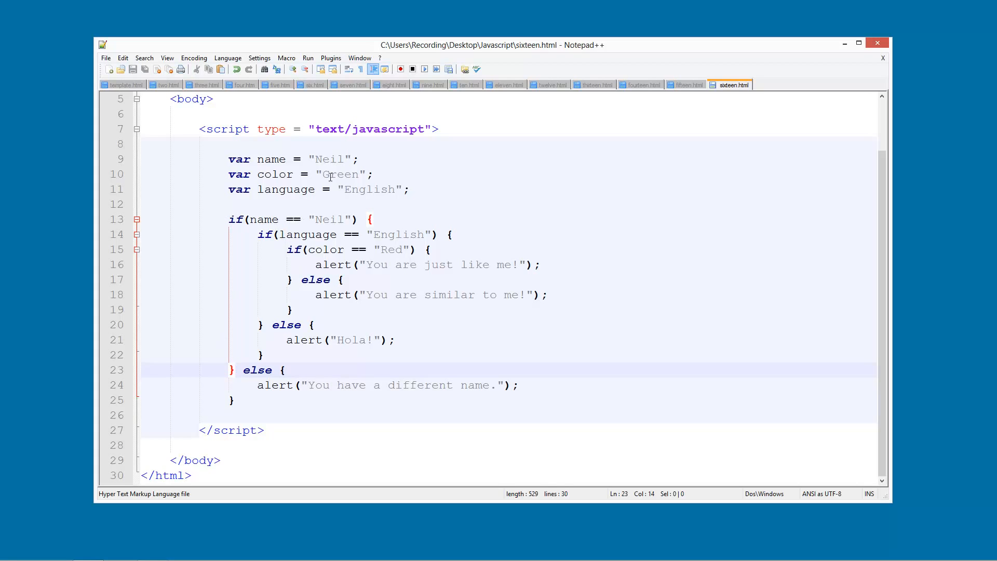
pyautogui.click(228, 204)
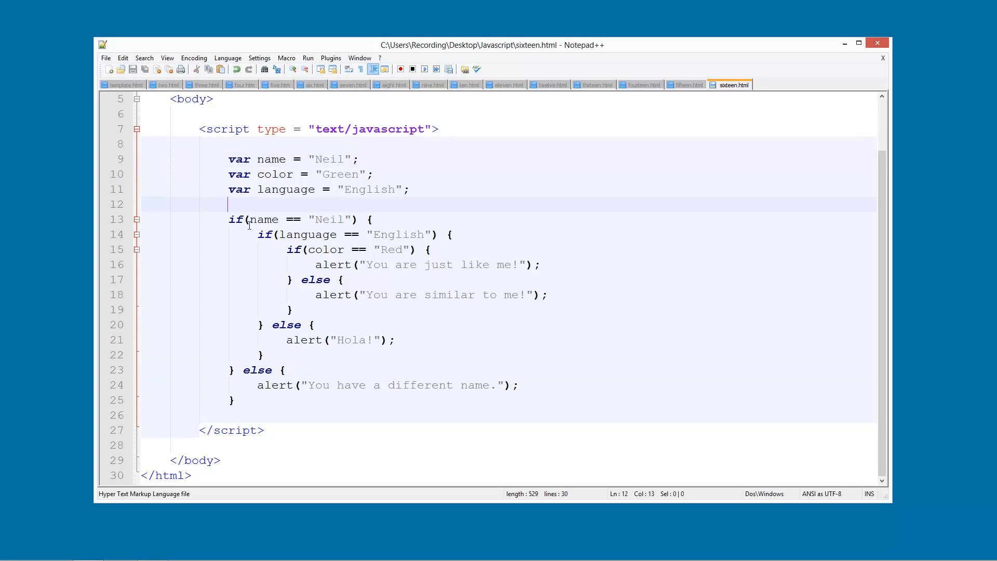
pyautogui.click(287, 340)
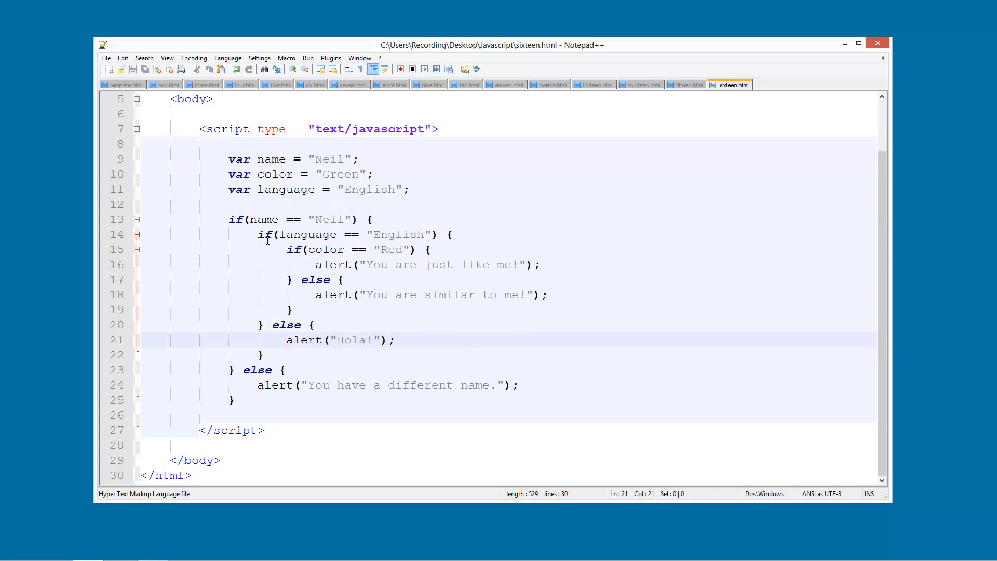
pyautogui.click(259, 234)
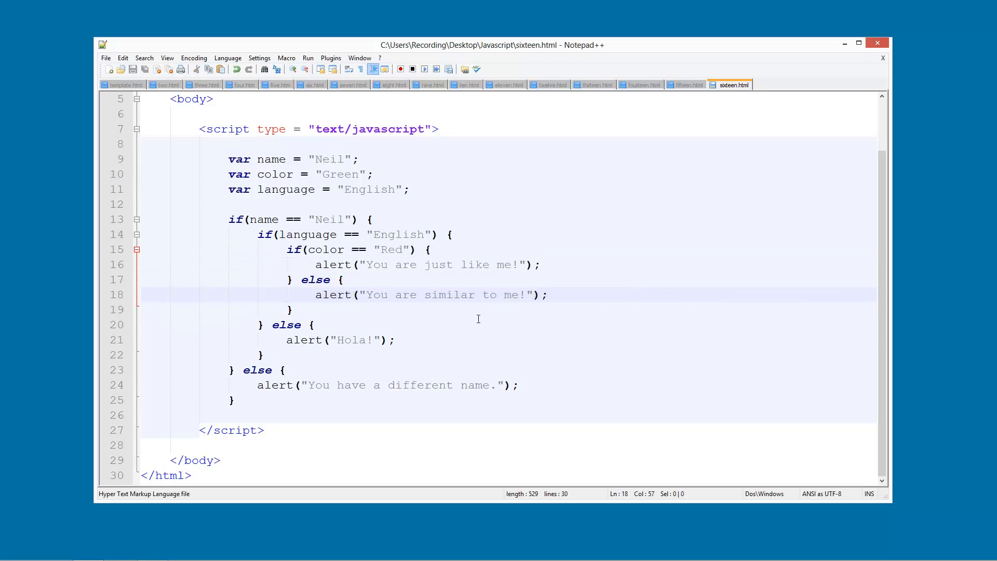
pyautogui.moveTo(283, 225)
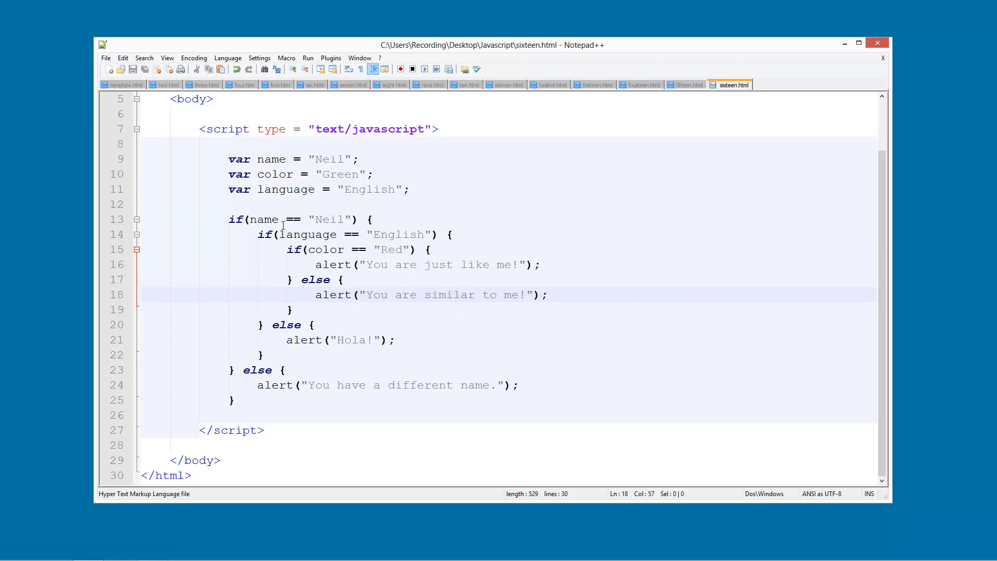
pyautogui.click(246, 220)
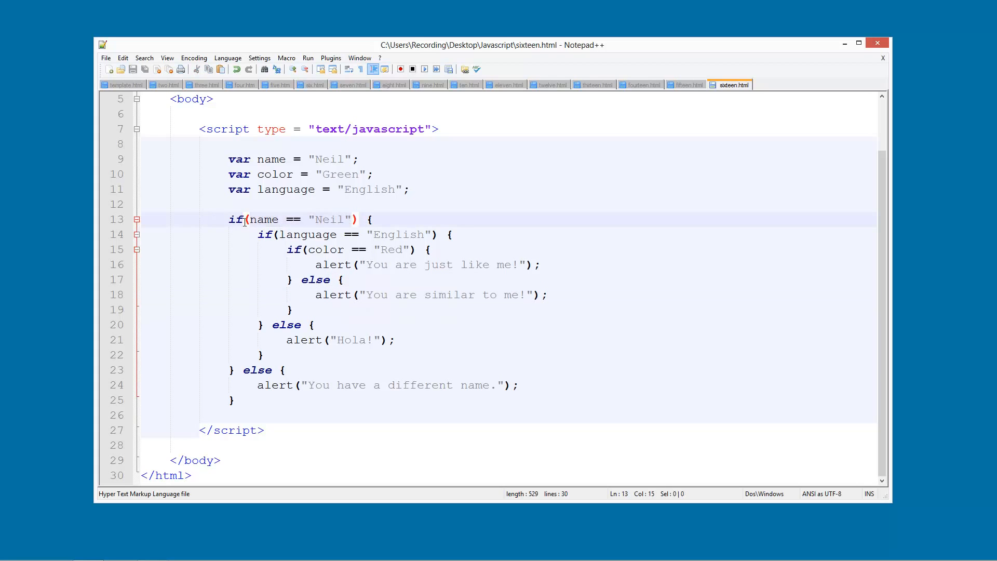
pyautogui.click(228, 219)
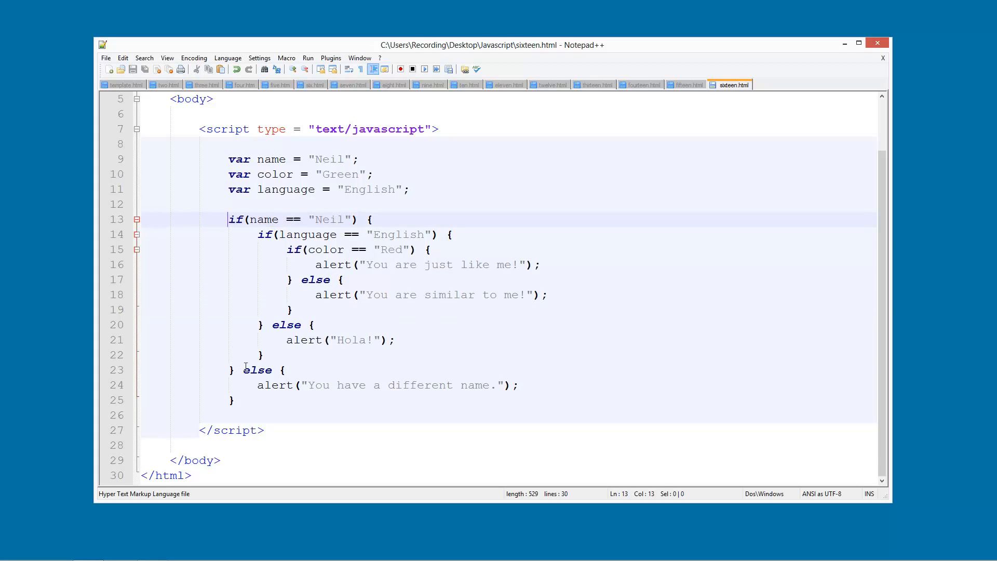
pyautogui.click(465, 385)
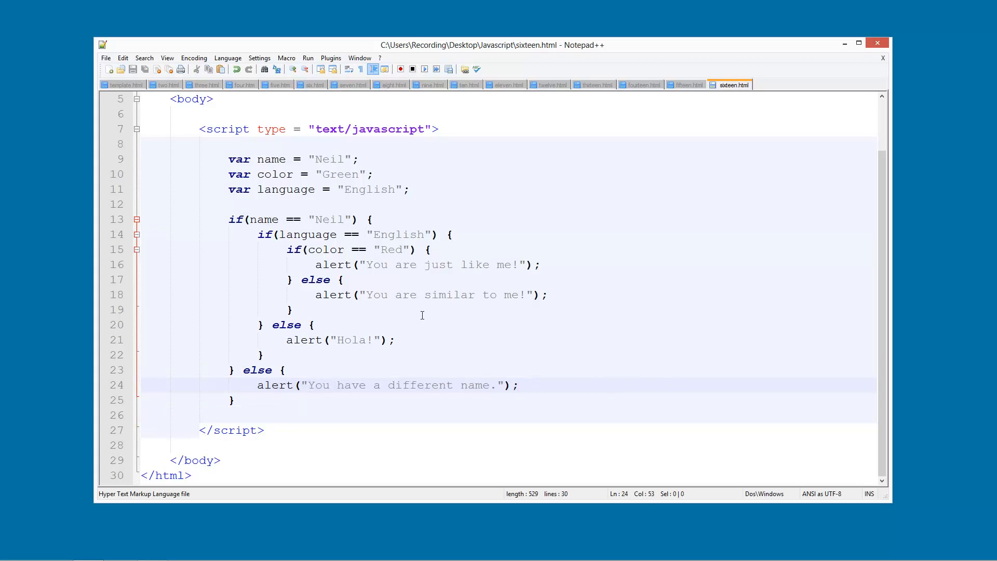
pyautogui.moveTo(416, 318)
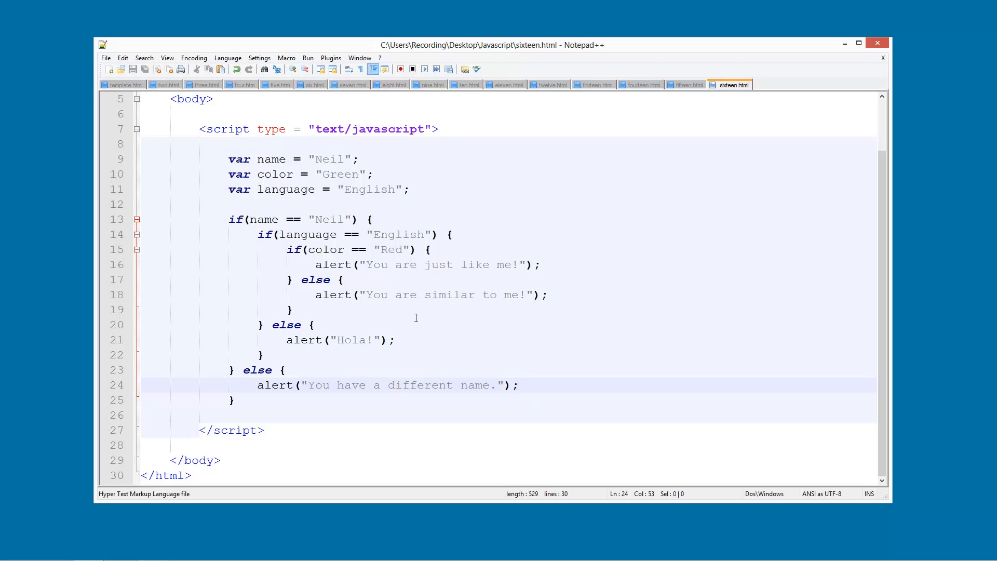
pyautogui.click(518, 384)
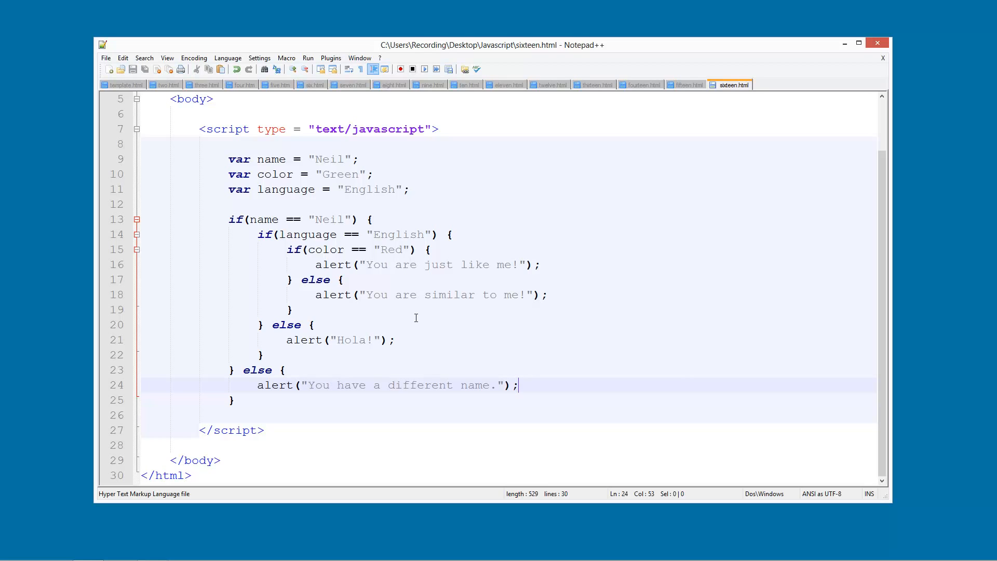